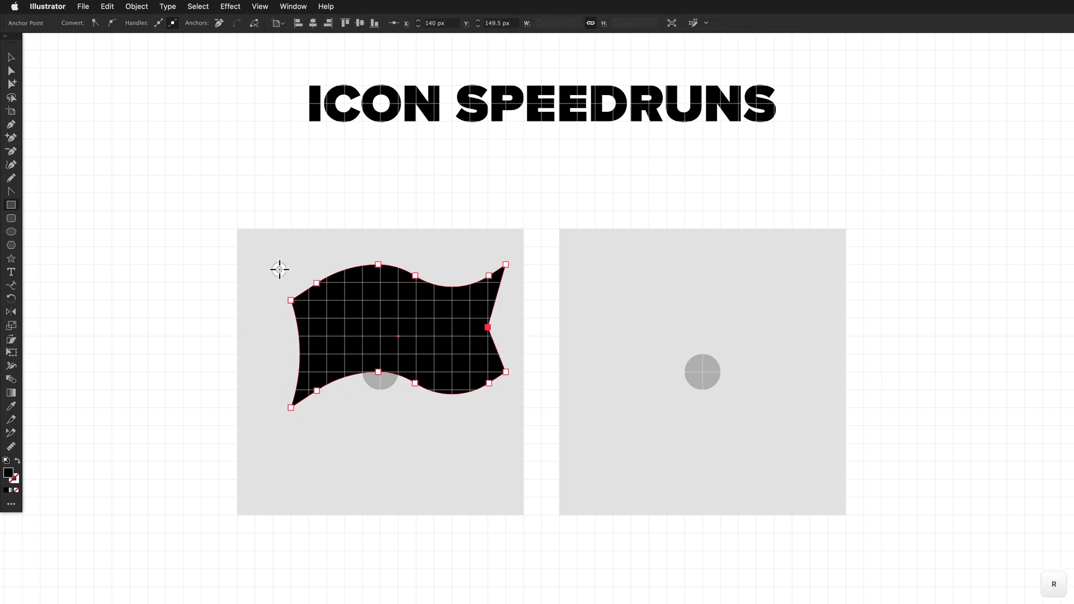
# Step: Drag out a tall, thin flagpole along the left side of the wavy flag
pyautogui.moveTo(281, 263); pyautogui.dragTo(281, 480)
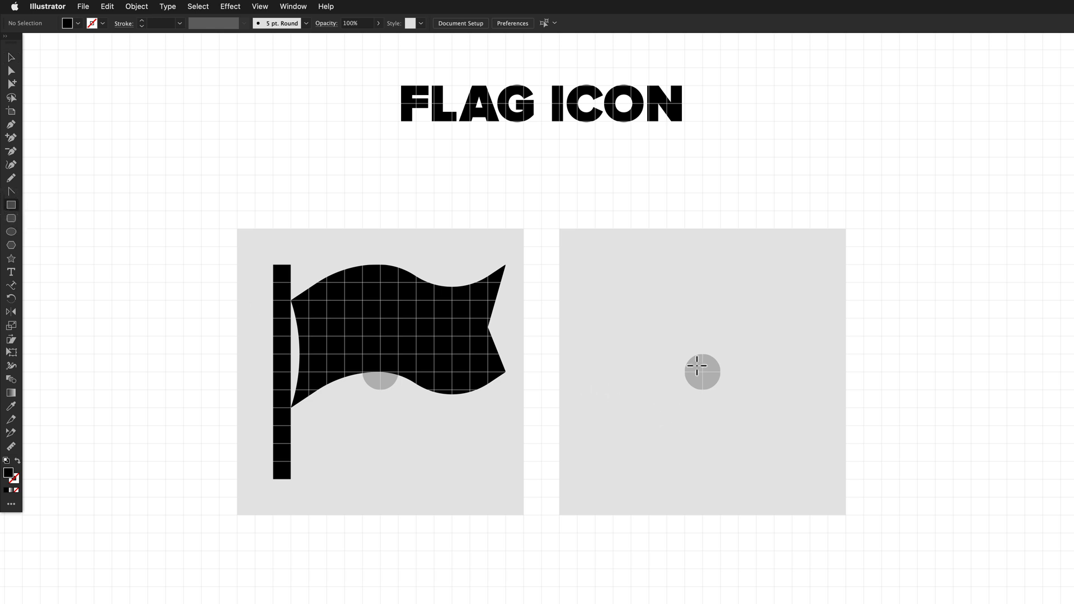
pyautogui.moveTo(719, 356)
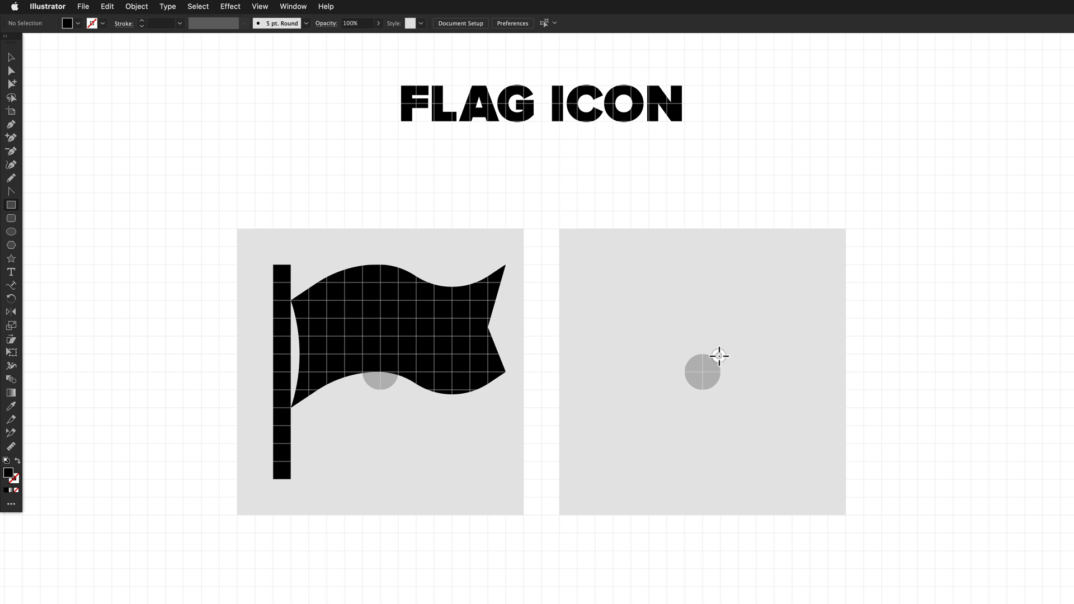
# Step: Draw a black rectangle in the right frame and size it to 12 × 6 px
pyautogui.moveTo(720, 355); pyautogui.dragTo(866, 498)
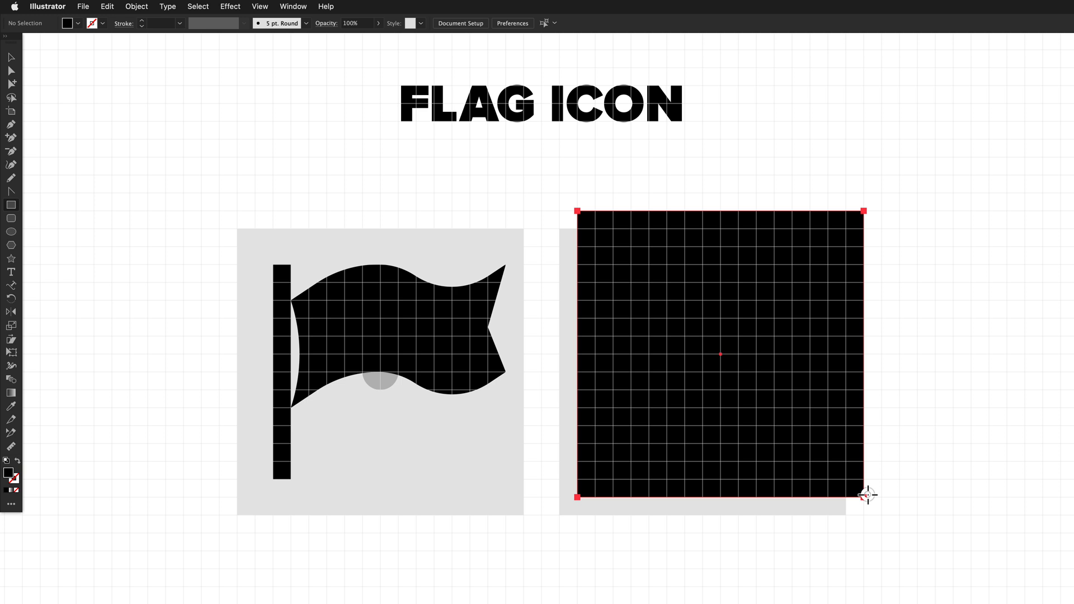
pyautogui.moveTo(867, 496); pyautogui.dragTo(812, 461)
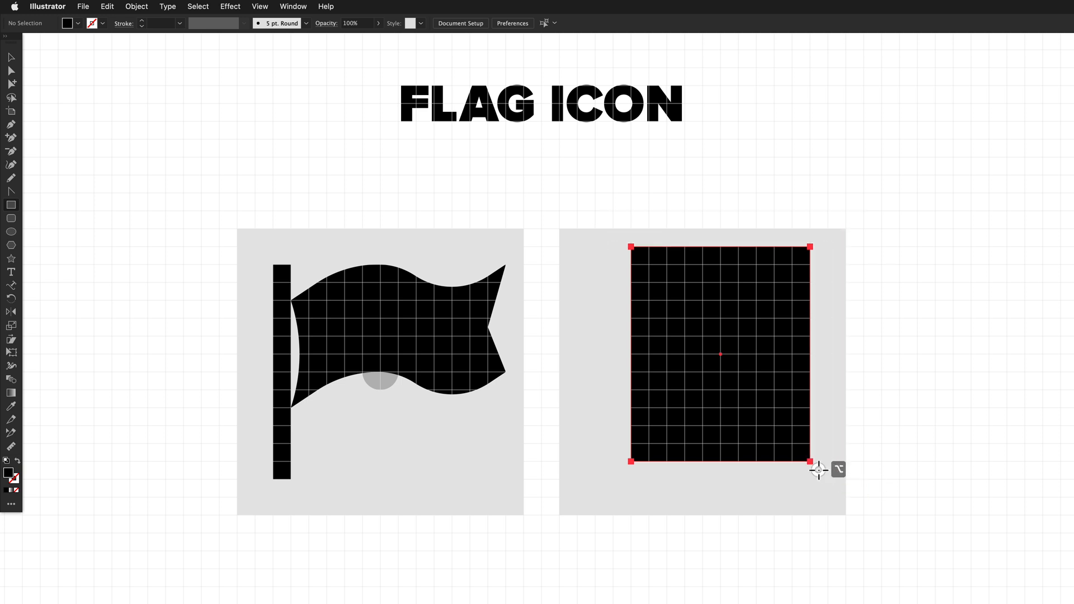
pyautogui.moveTo(811, 461); pyautogui.dragTo(820, 424)
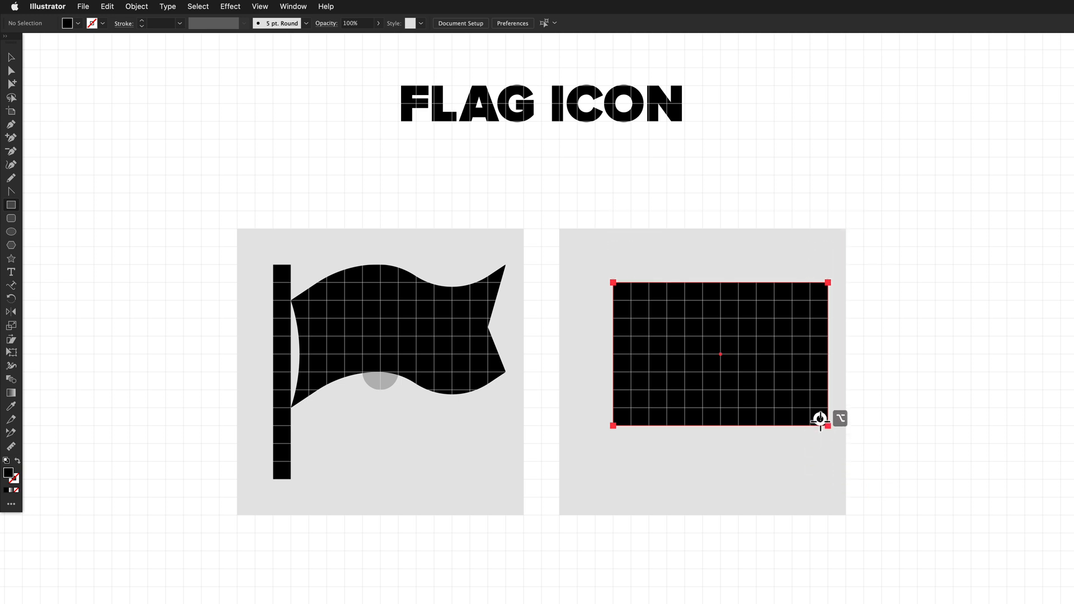
pyautogui.moveTo(820, 418); pyautogui.dragTo(821, 400)
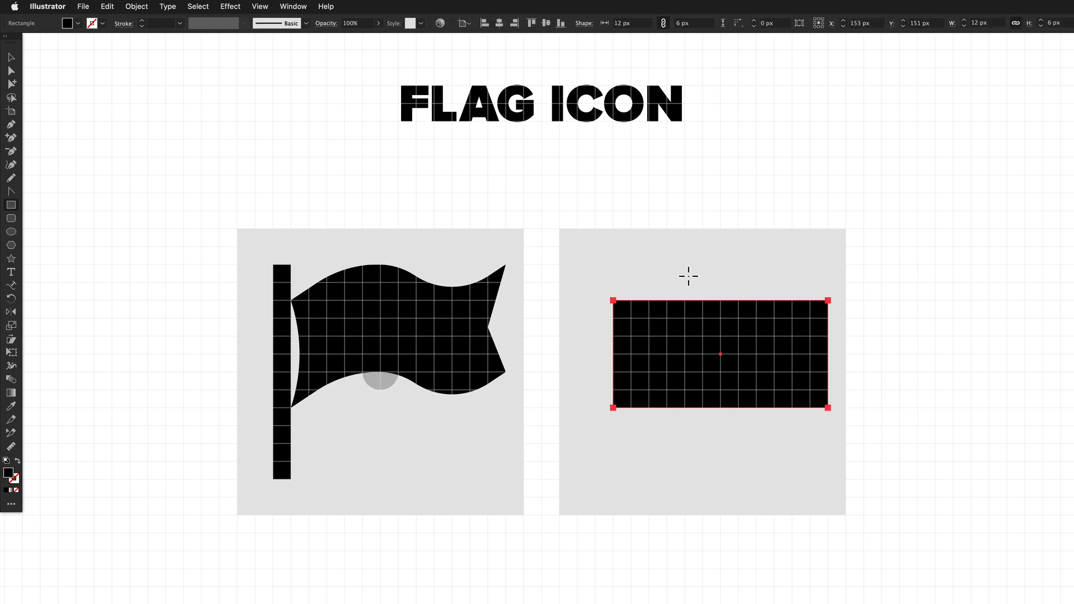
pyautogui.moveTo(597, 258)
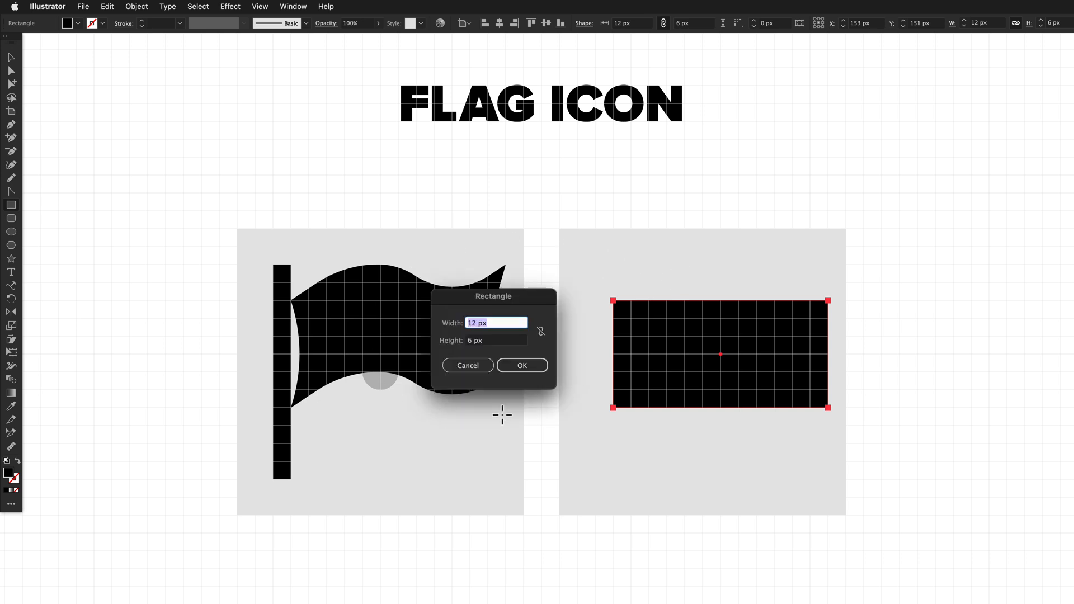
pyautogui.moveTo(523, 342)
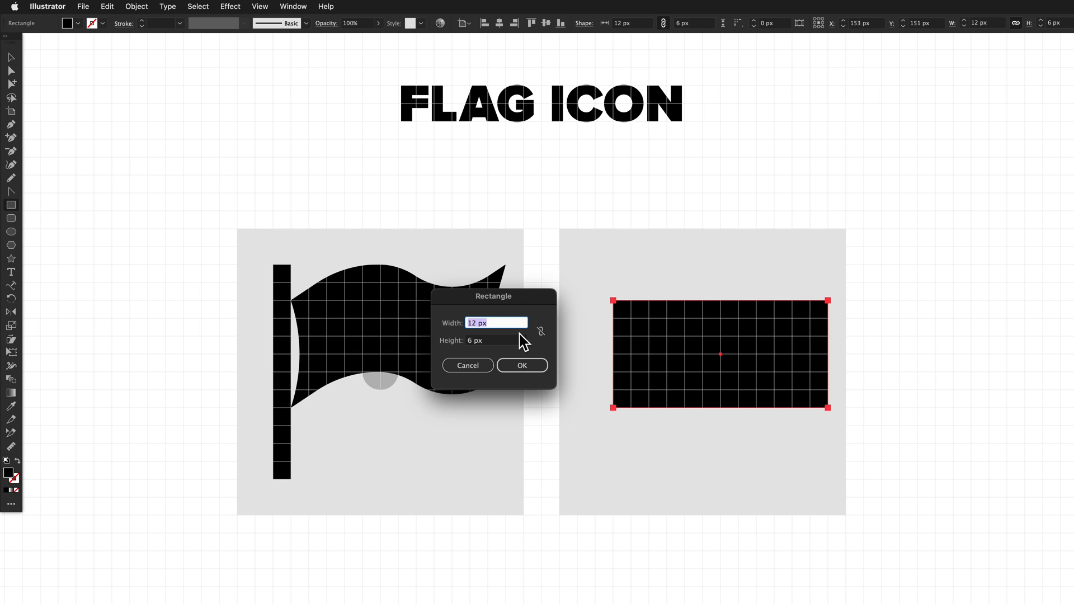
pyautogui.click(522, 365)
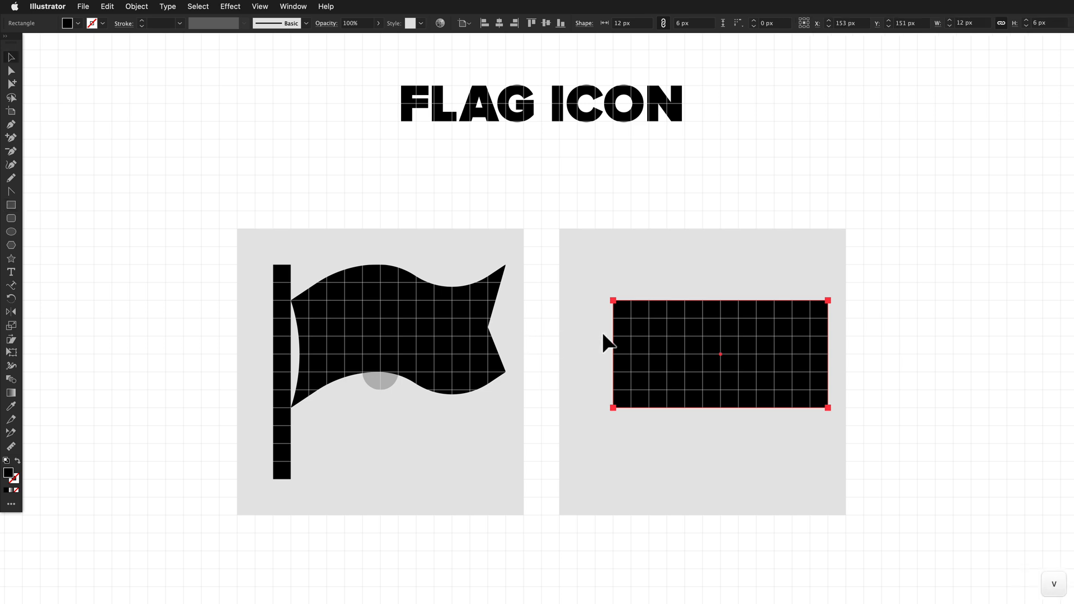
pyautogui.moveTo(678, 343)
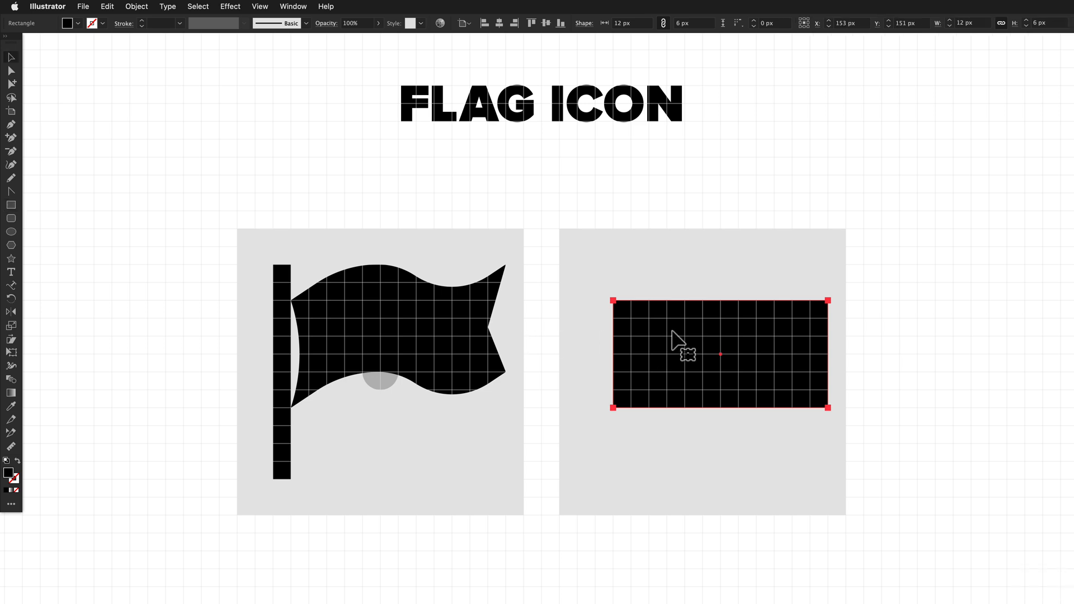
pyautogui.moveTo(512, 353)
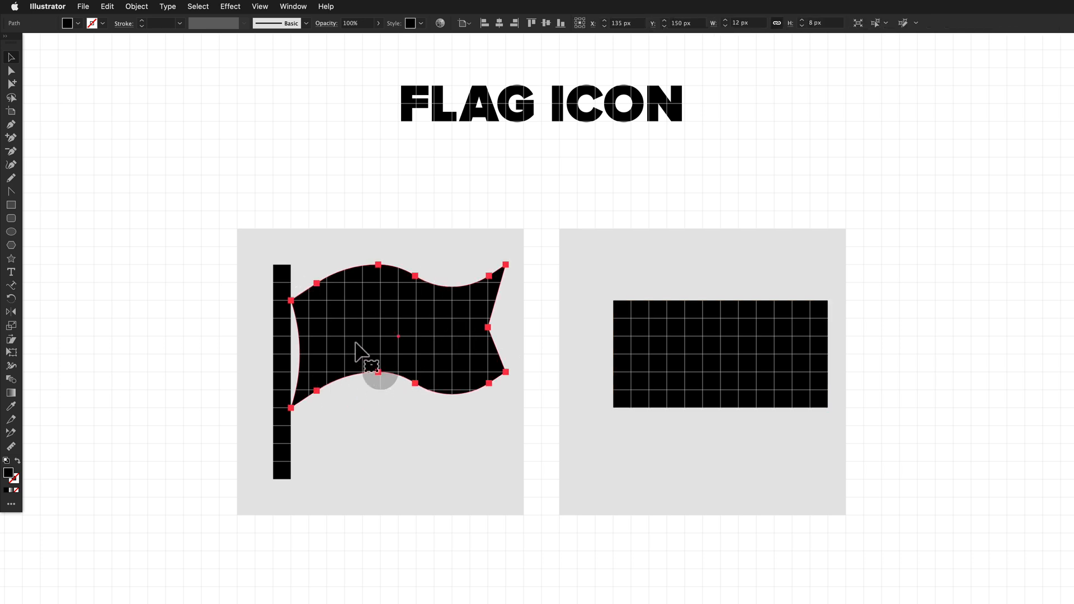
pyautogui.moveTo(449, 341)
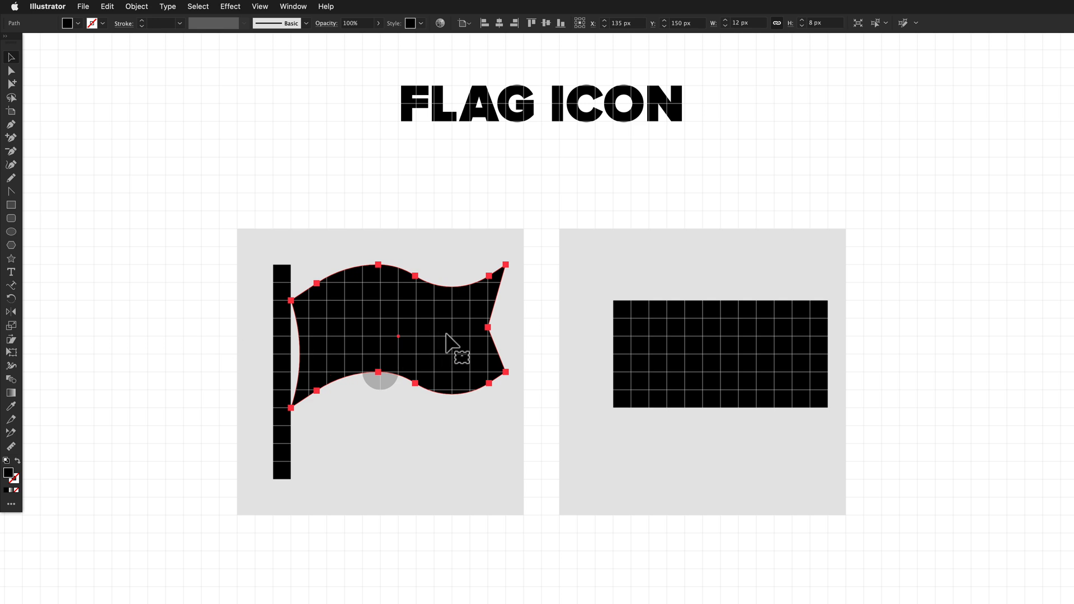
# Step: Expand the selected rectangle's shape and add anchor points along its edges
pyautogui.click(720, 355)
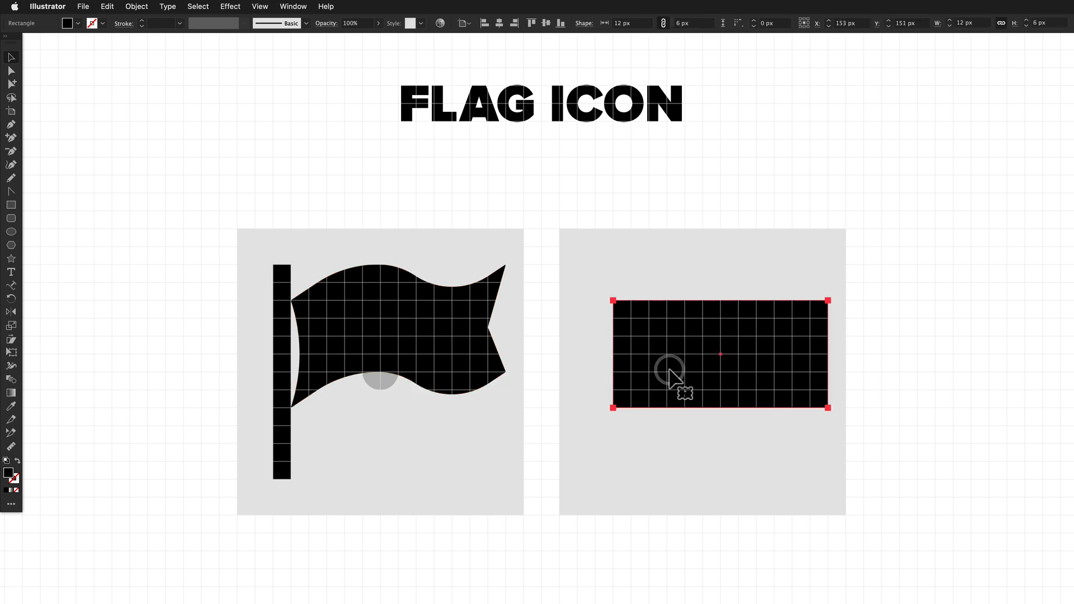
pyautogui.moveTo(600, 341)
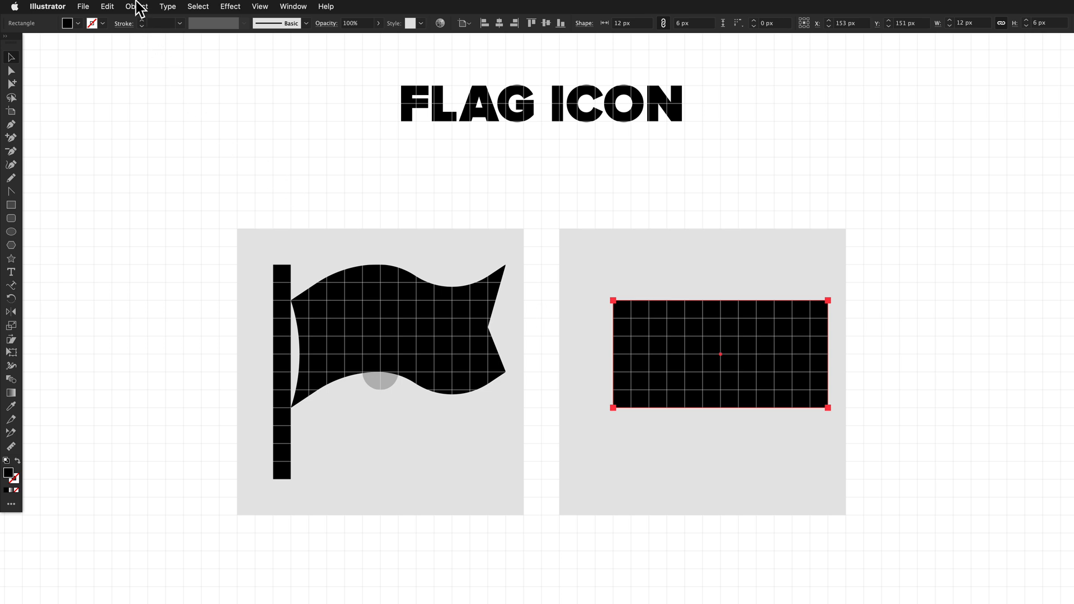
pyautogui.click(136, 6)
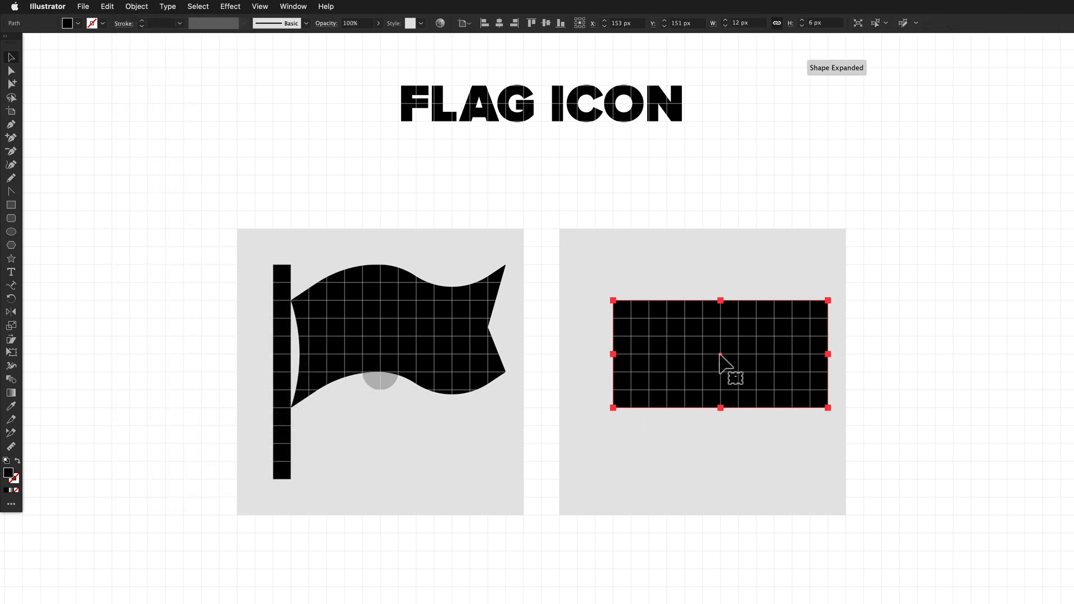
pyautogui.moveTo(741, 424)
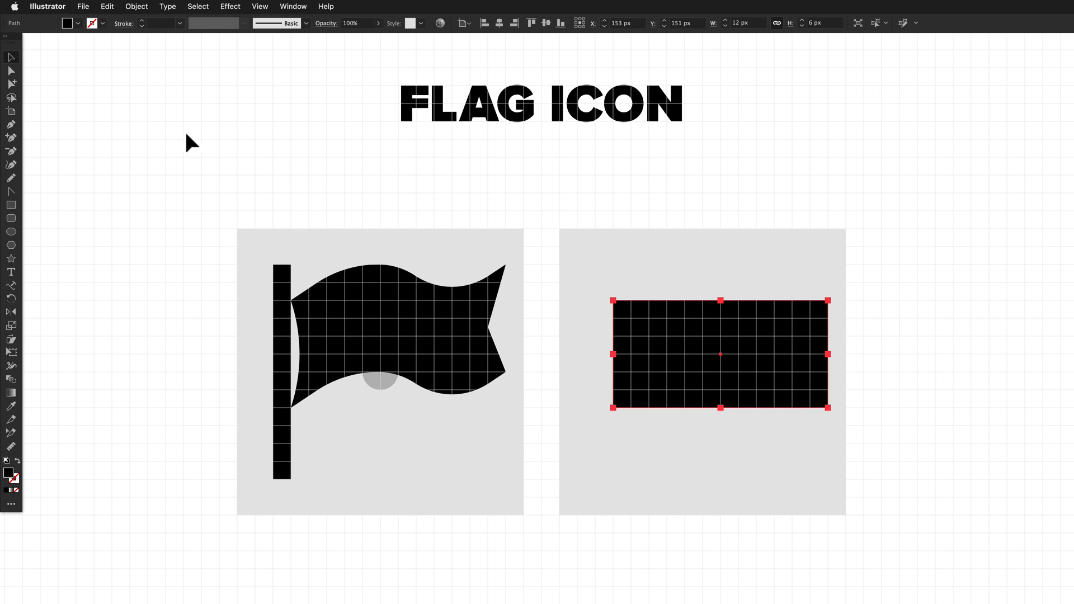
pyautogui.click(136, 6)
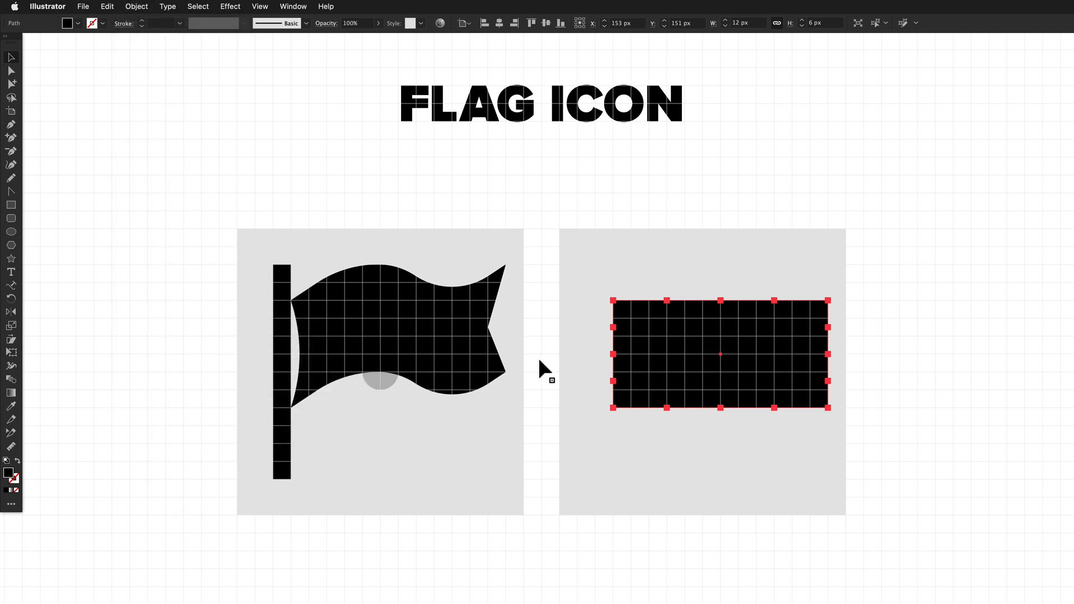
pyautogui.moveTo(661, 305)
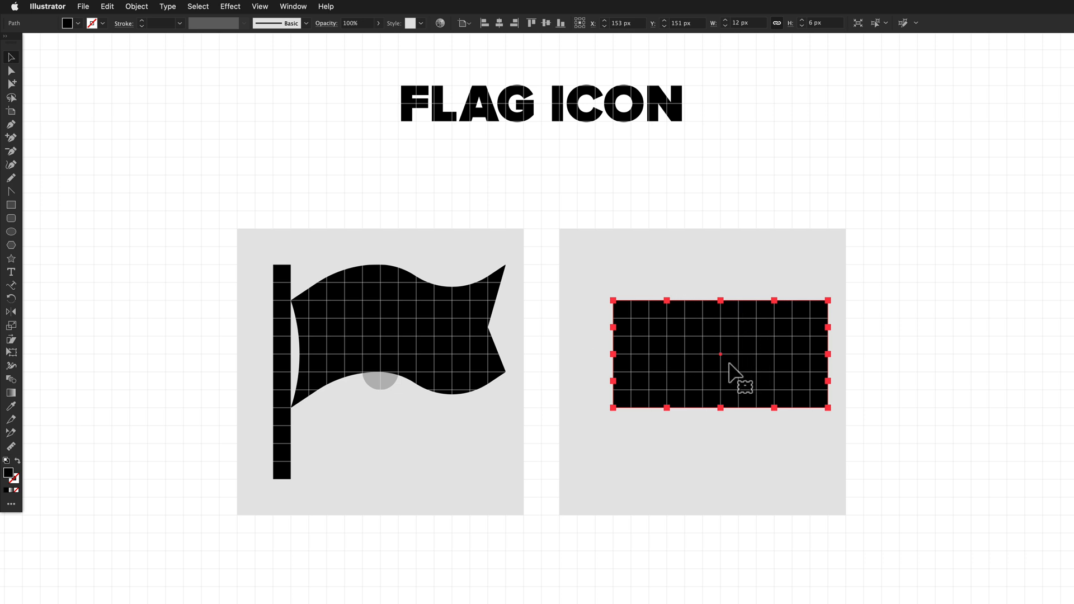
pyautogui.moveTo(610, 341)
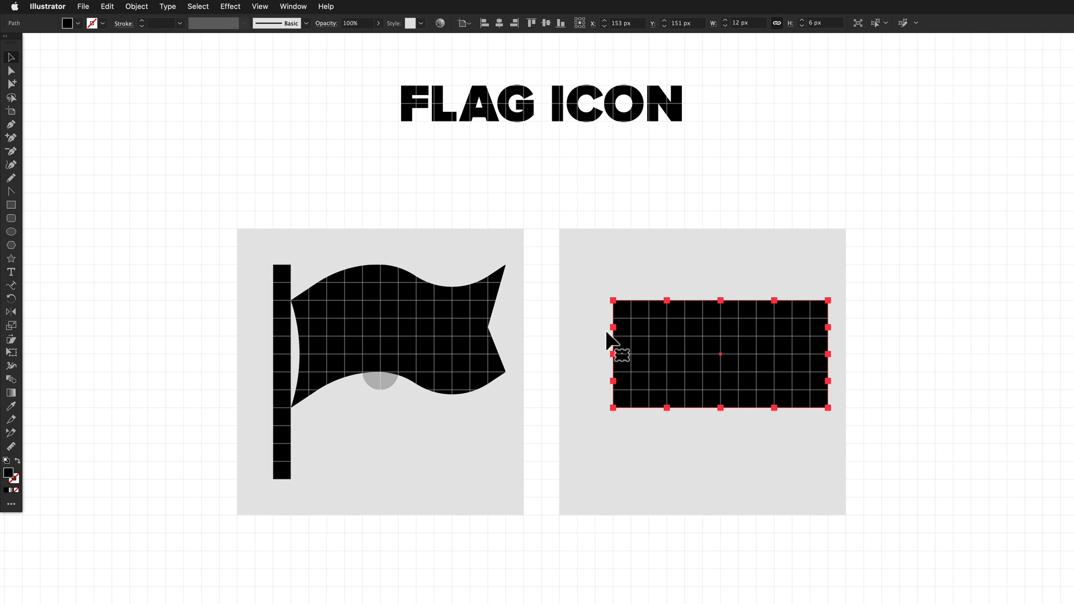
pyautogui.moveTo(154, 191)
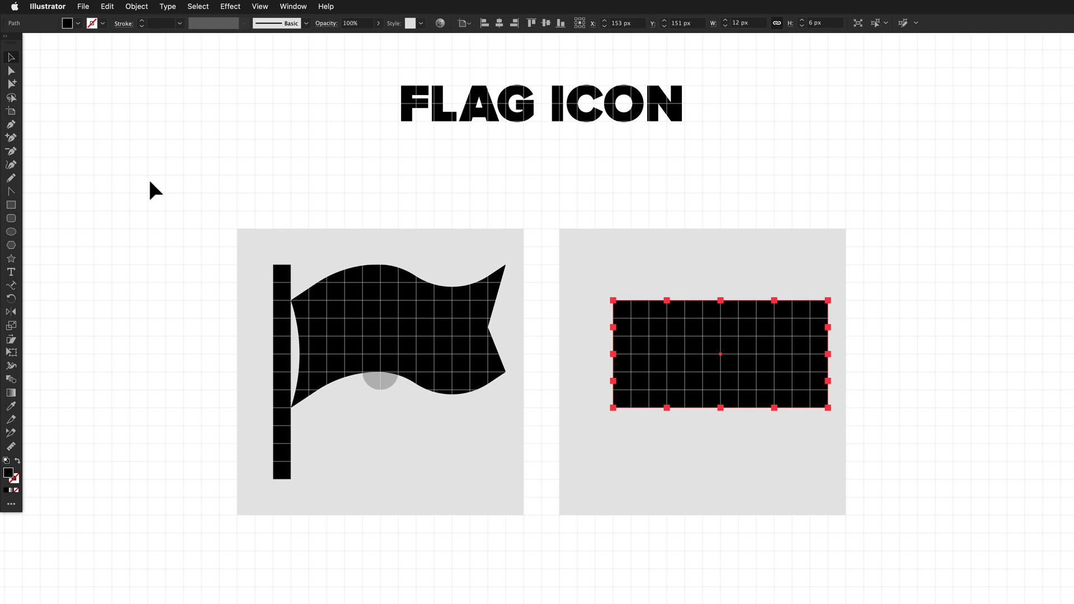
pyautogui.moveTo(11, 71)
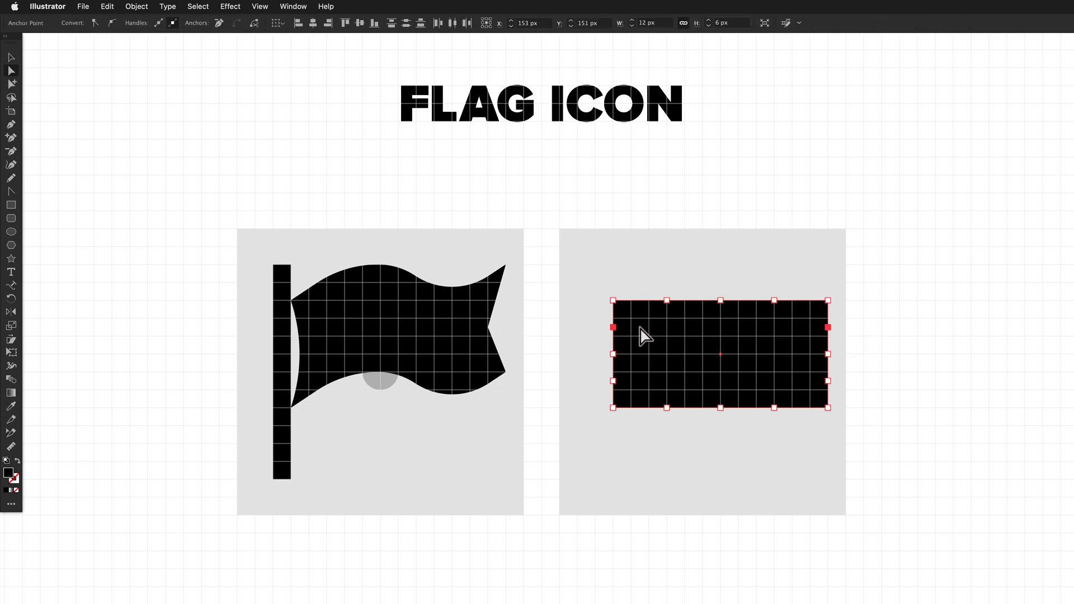
pyautogui.moveTo(822, 336)
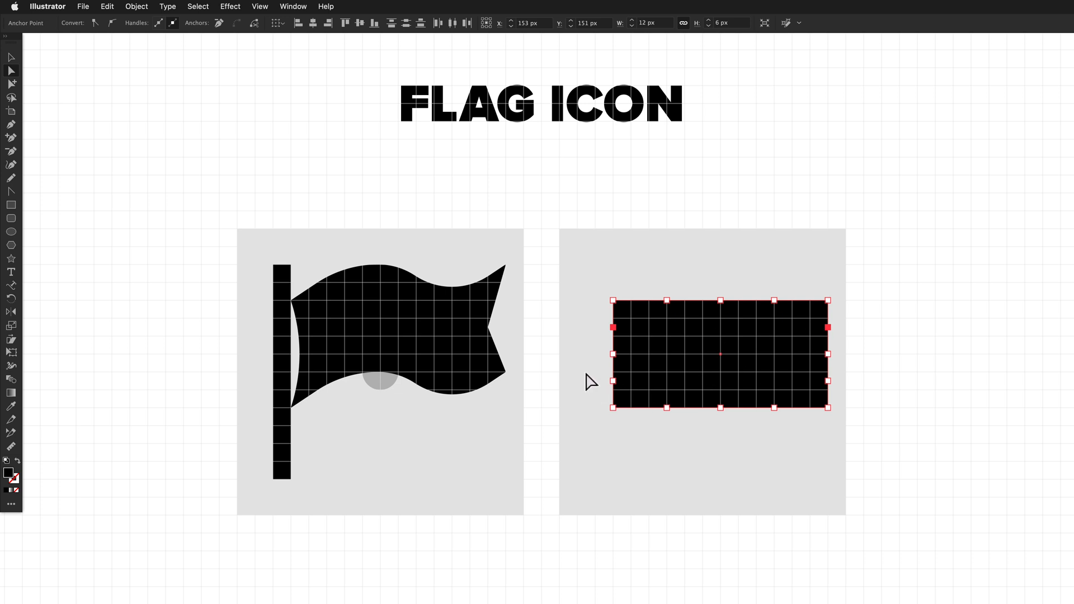
pyautogui.moveTo(848, 398)
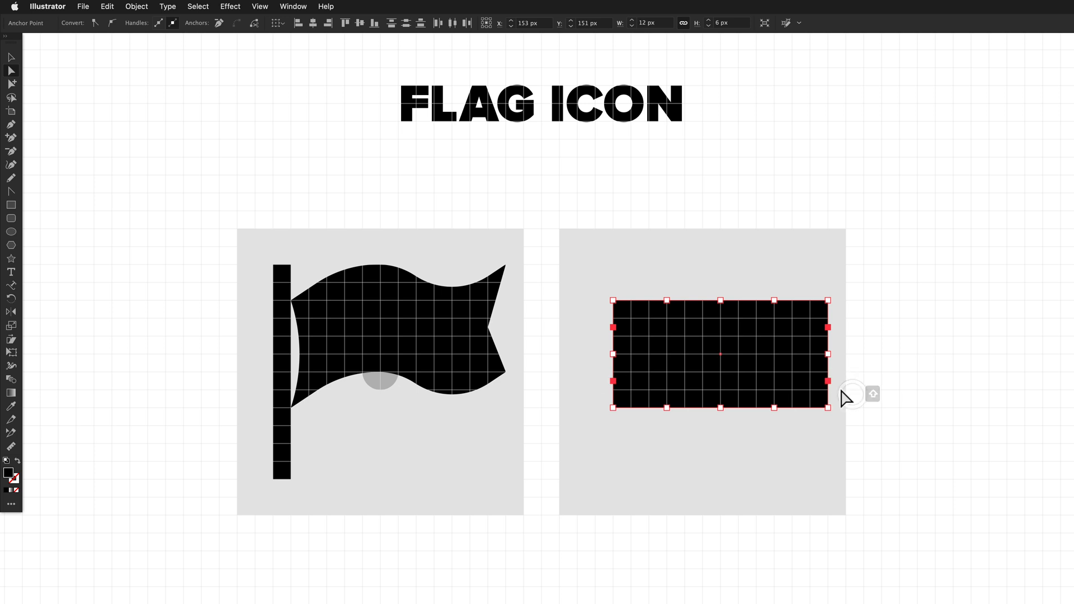
pyautogui.moveTo(629, 394)
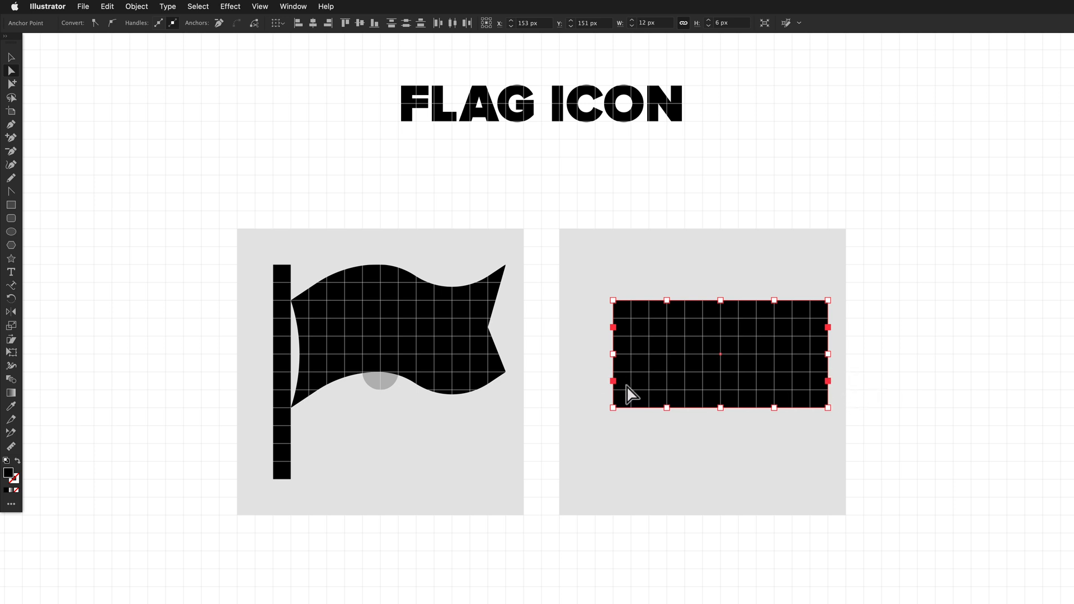
pyautogui.moveTo(628, 393)
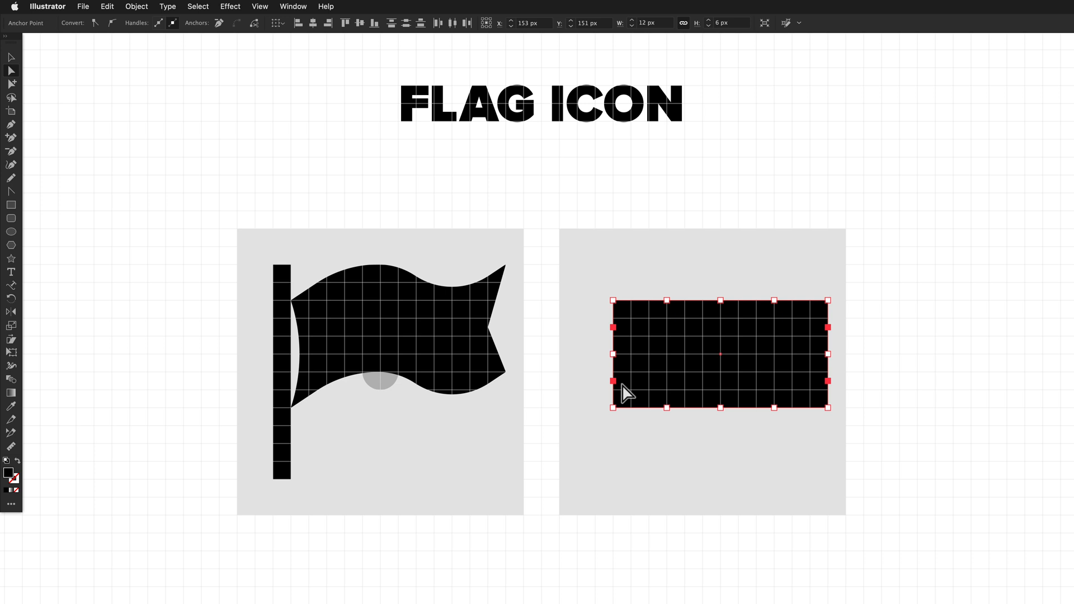
# Step: Remove the selected edge anchor points from the rectangle using the Object menu
pyautogui.click(135, 6)
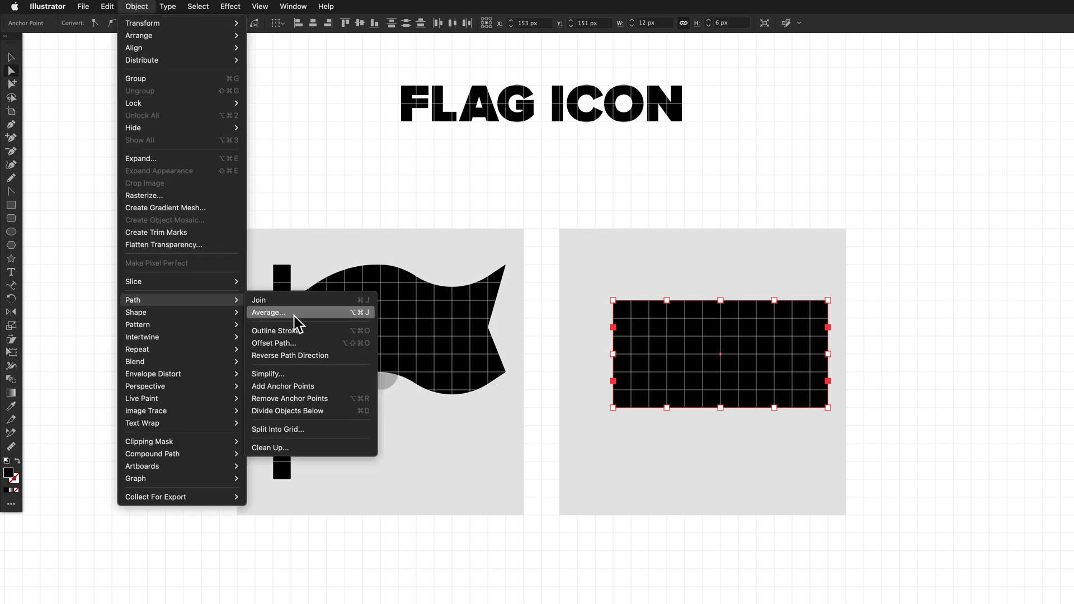
pyautogui.moveTo(346, 404)
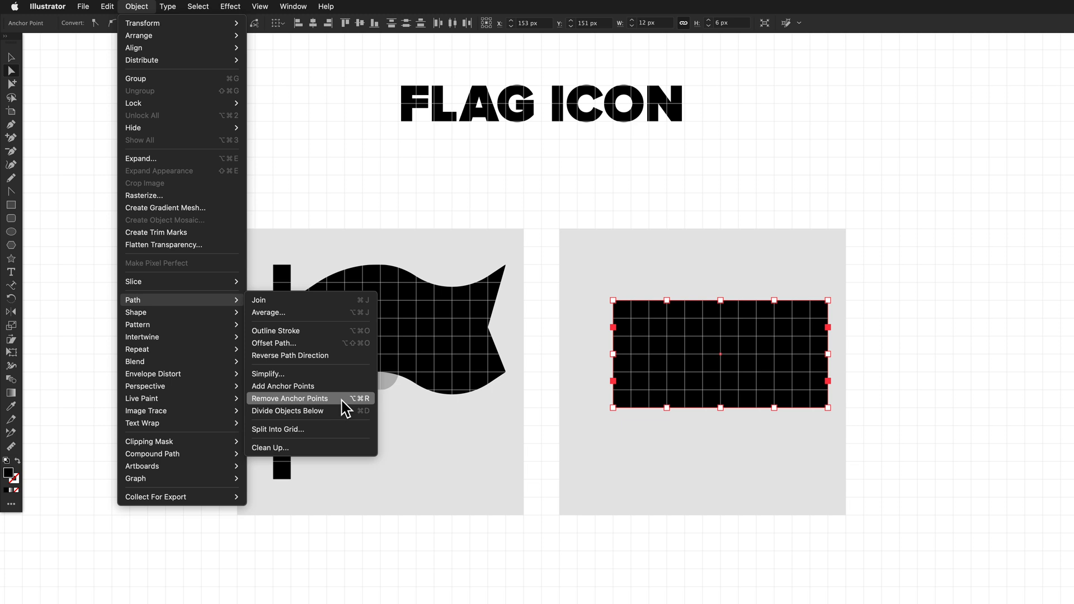
pyautogui.click(290, 398)
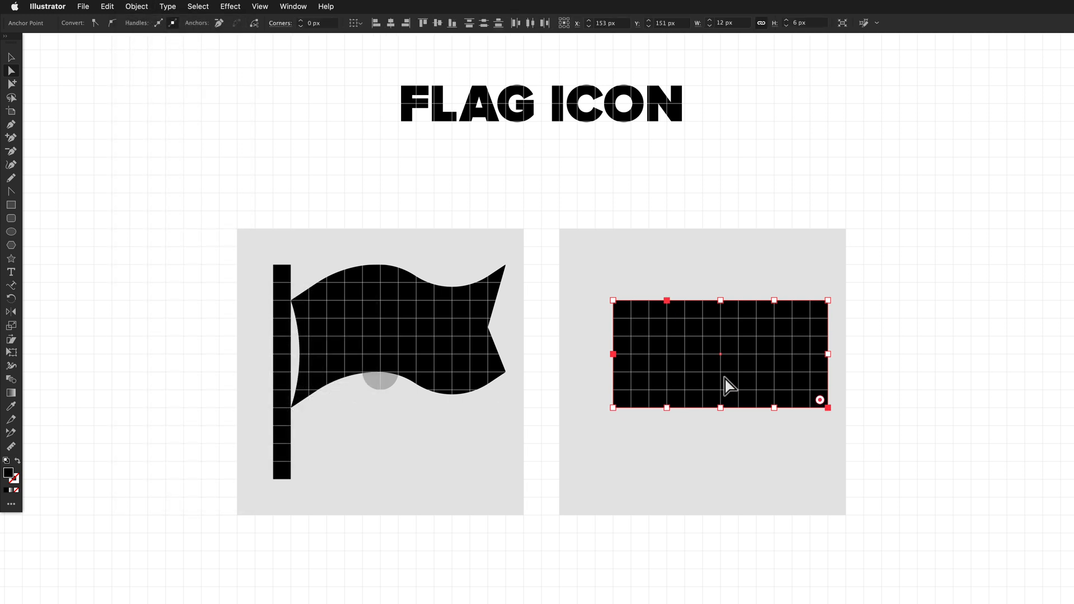
pyautogui.moveTo(718, 283)
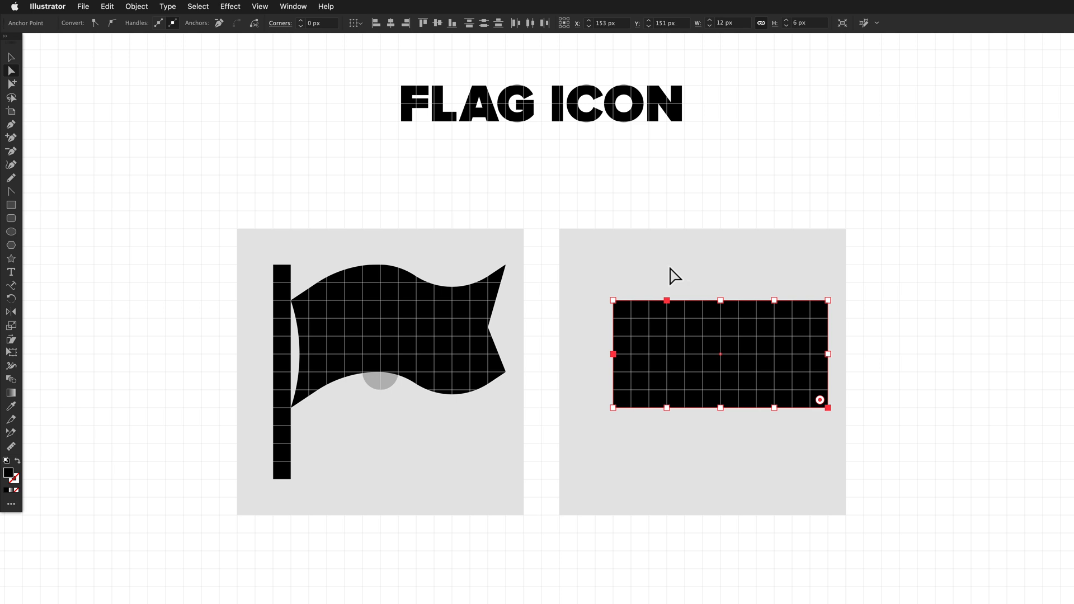
pyautogui.moveTo(662, 274)
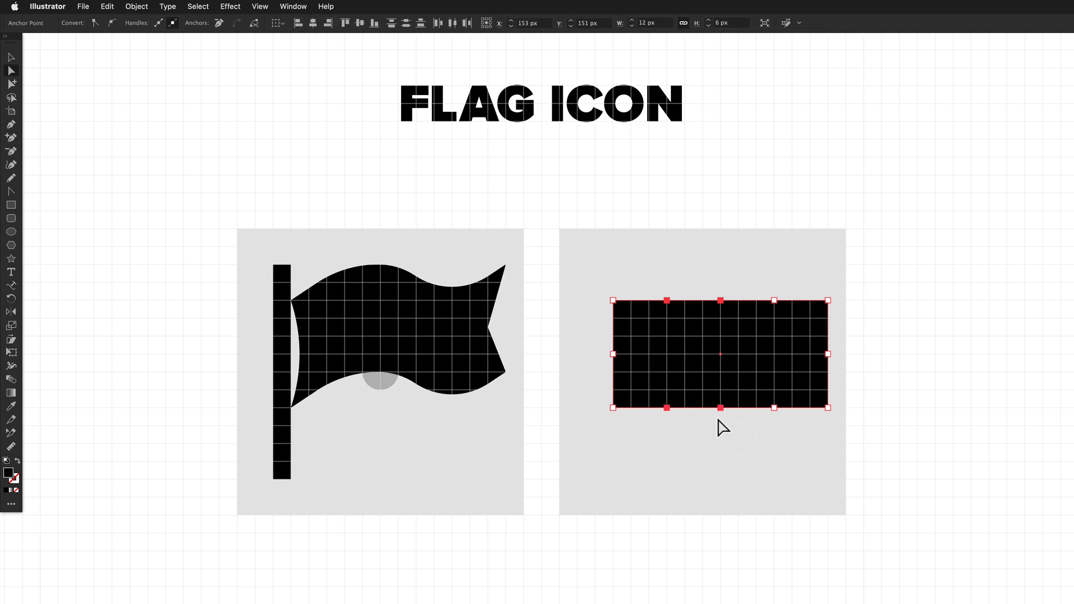
pyautogui.moveTo(692, 373)
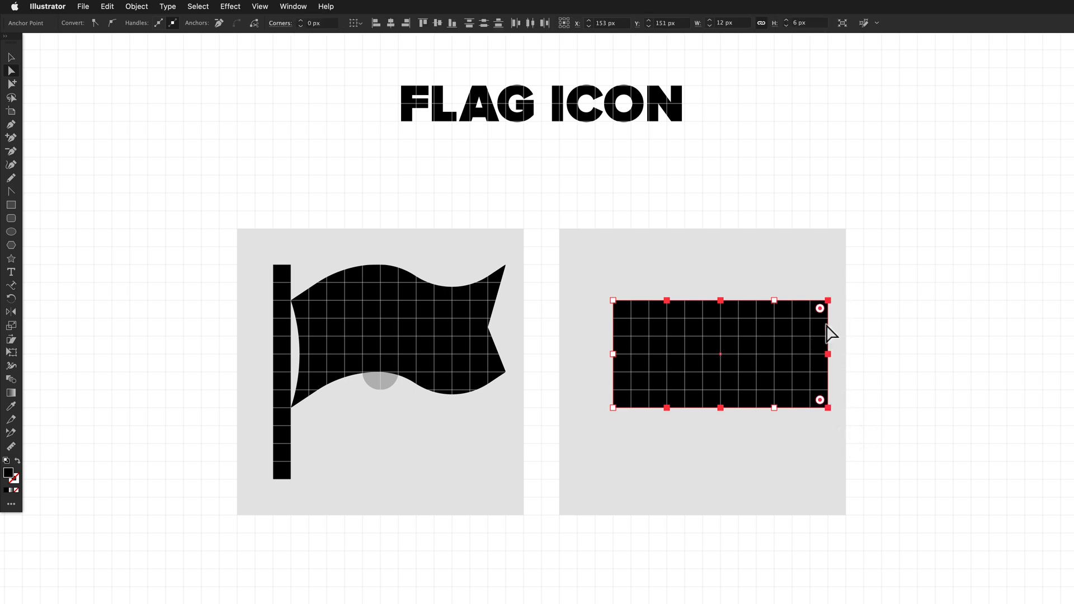
pyautogui.moveTo(829, 368)
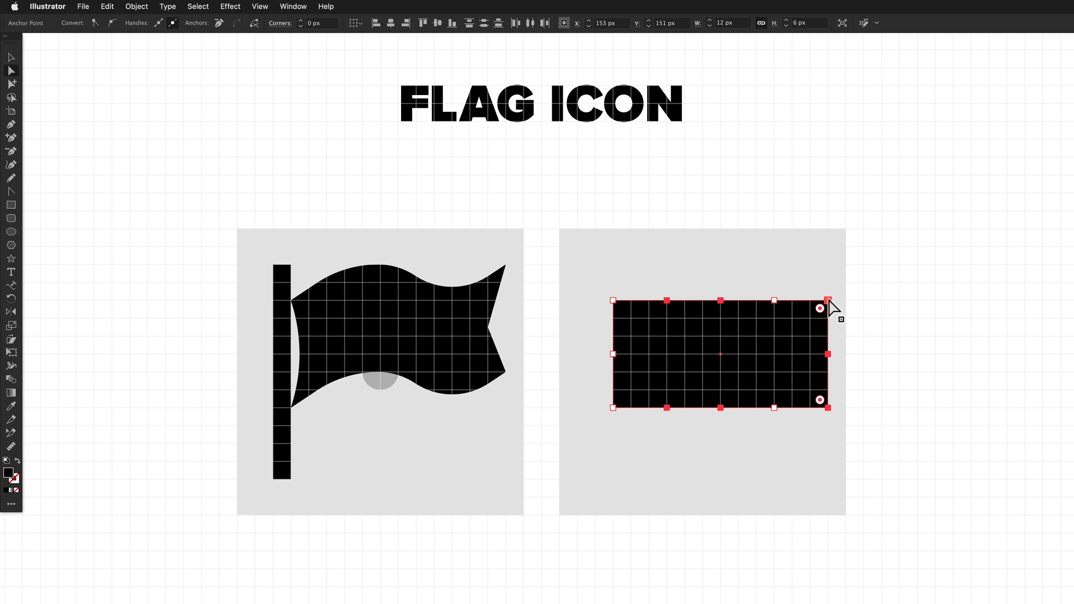
# Step: Raise alternating anchor points to turn the bar into an angular zigzag
pyautogui.moveTo(829, 300); pyautogui.dragTo(827, 285)
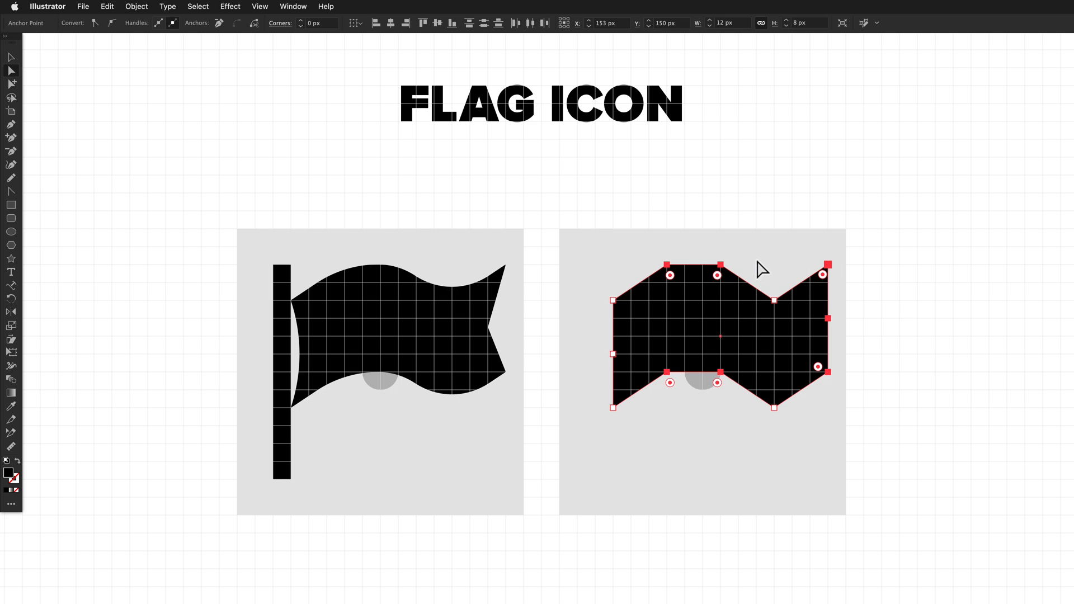
pyautogui.moveTo(717, 245)
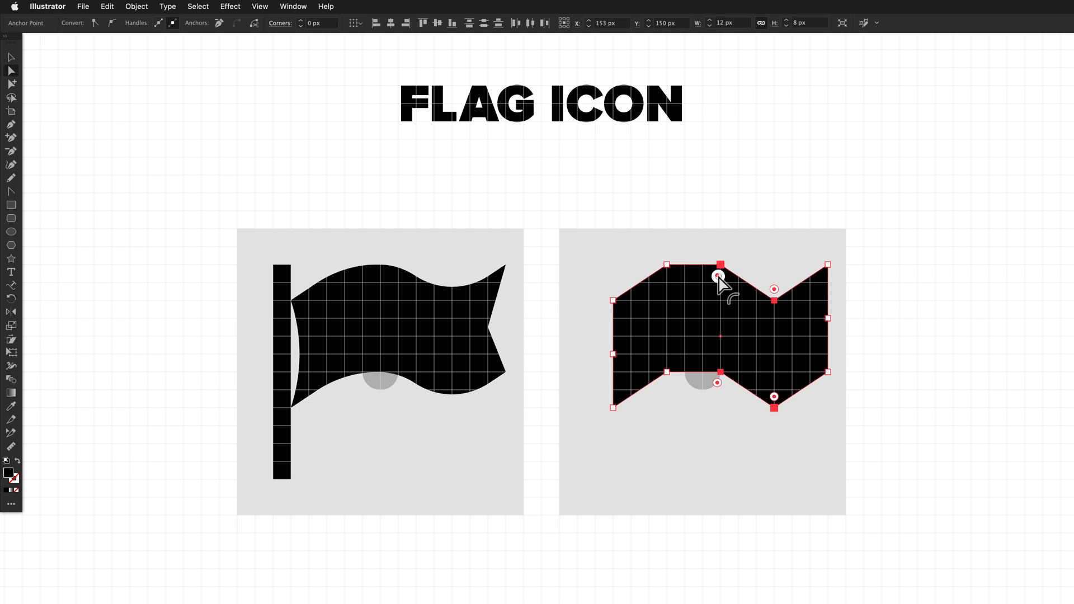
# Step: Round the zigzag corners into smooth waves, then select the left and right edge points
pyautogui.moveTo(719, 278); pyautogui.dragTo(674, 335)
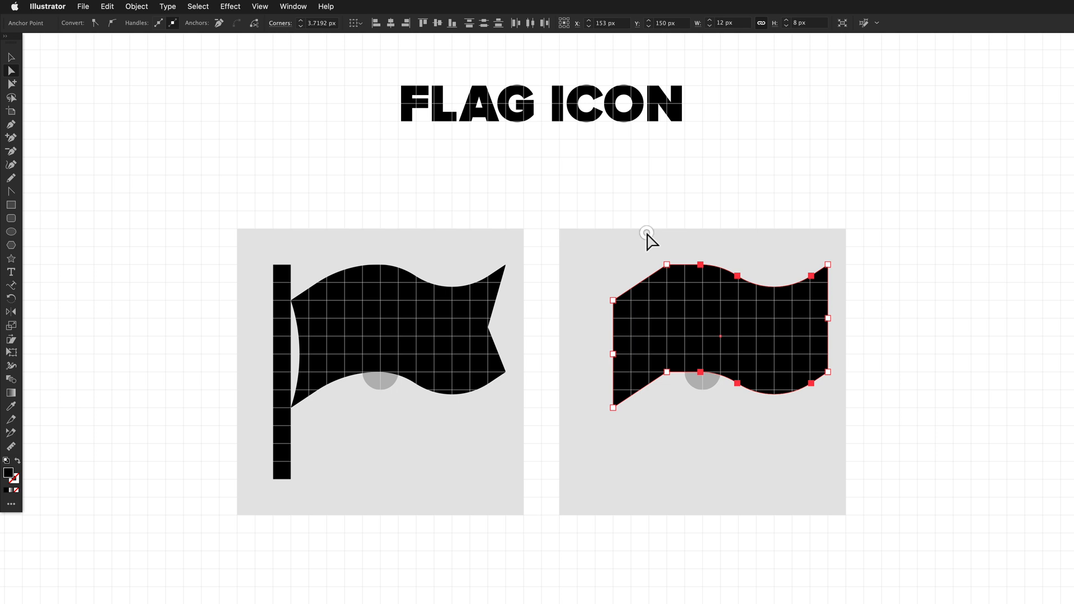
pyautogui.moveTo(646, 233); pyautogui.dragTo(680, 406)
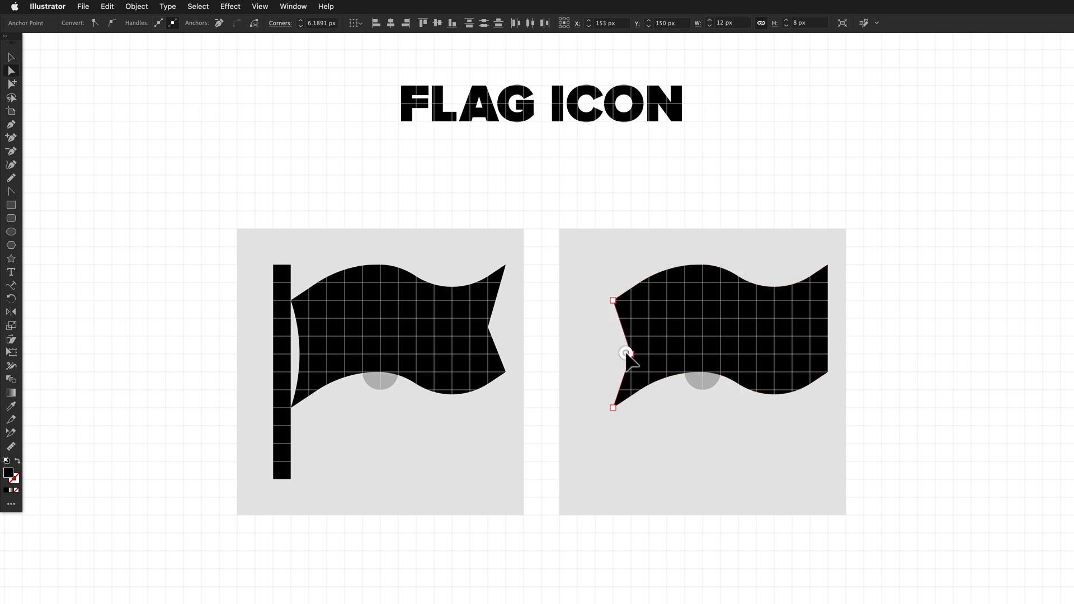
pyautogui.click(625, 354)
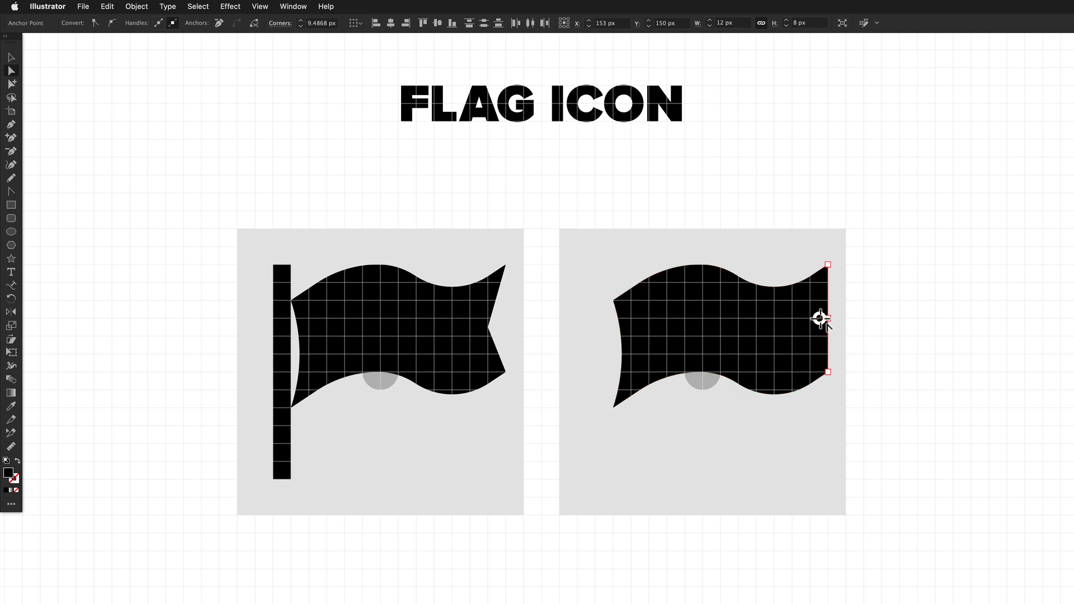
pyautogui.click(828, 318)
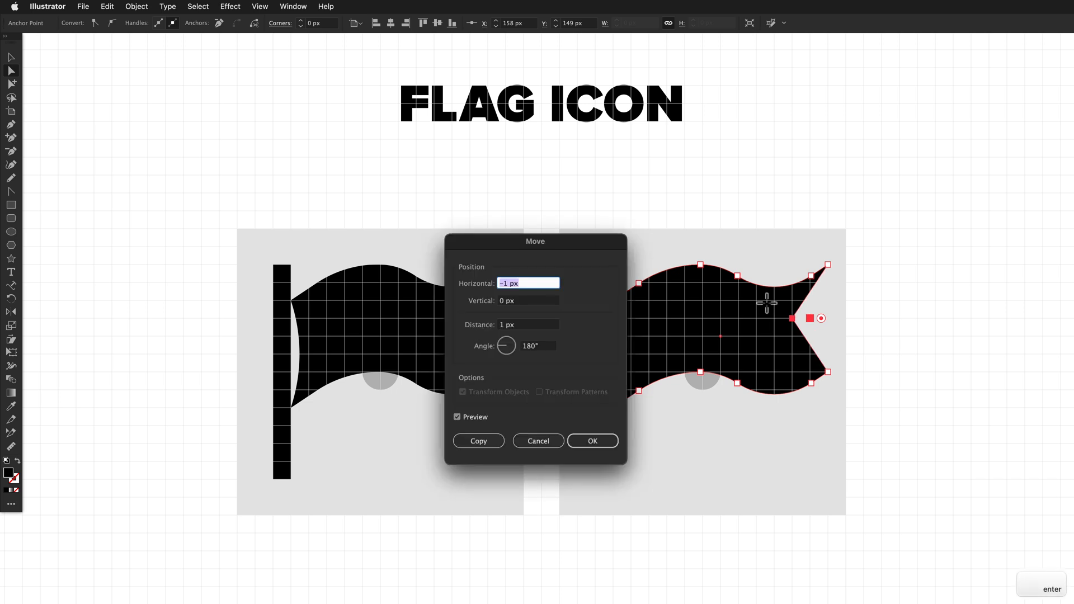
pyautogui.moveTo(535, 273)
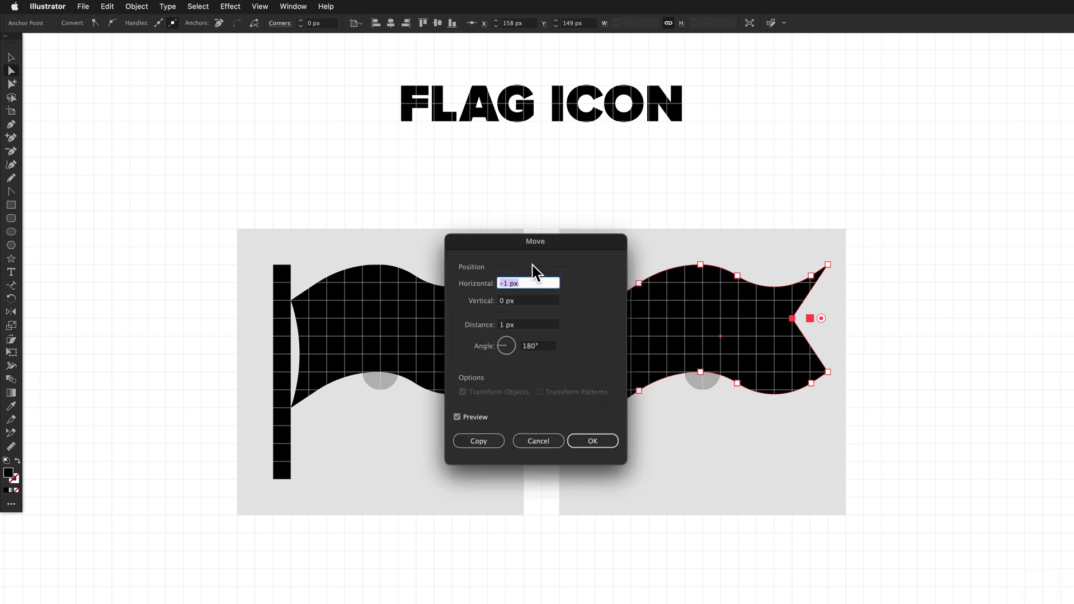
# Step: Move the right-edge middle point by 0 px horizontally and 0.5 px vertically
pyautogui.write('0')
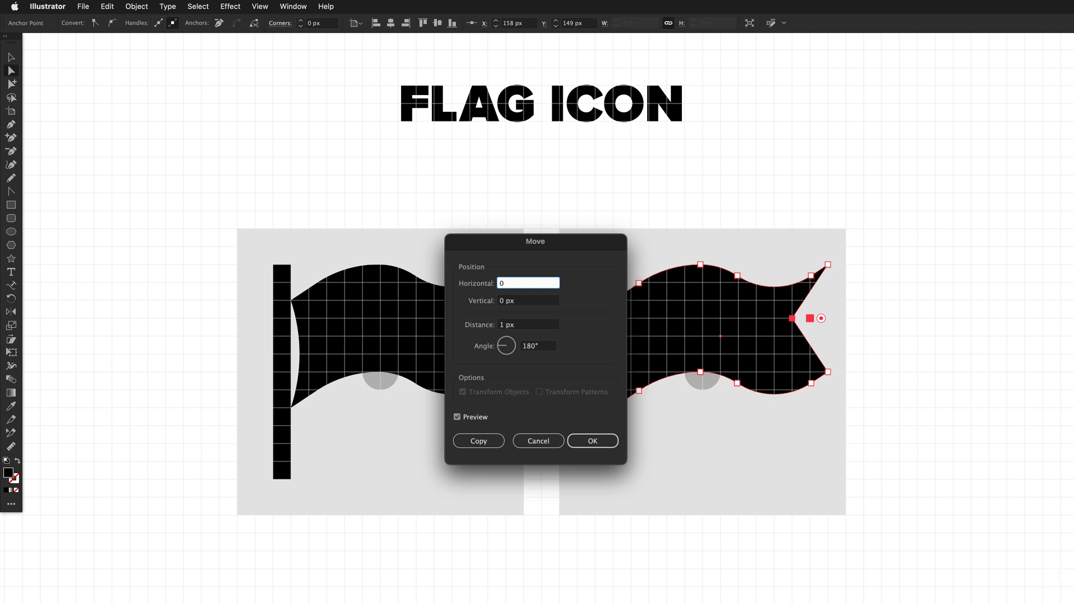
pyautogui.press('tab')
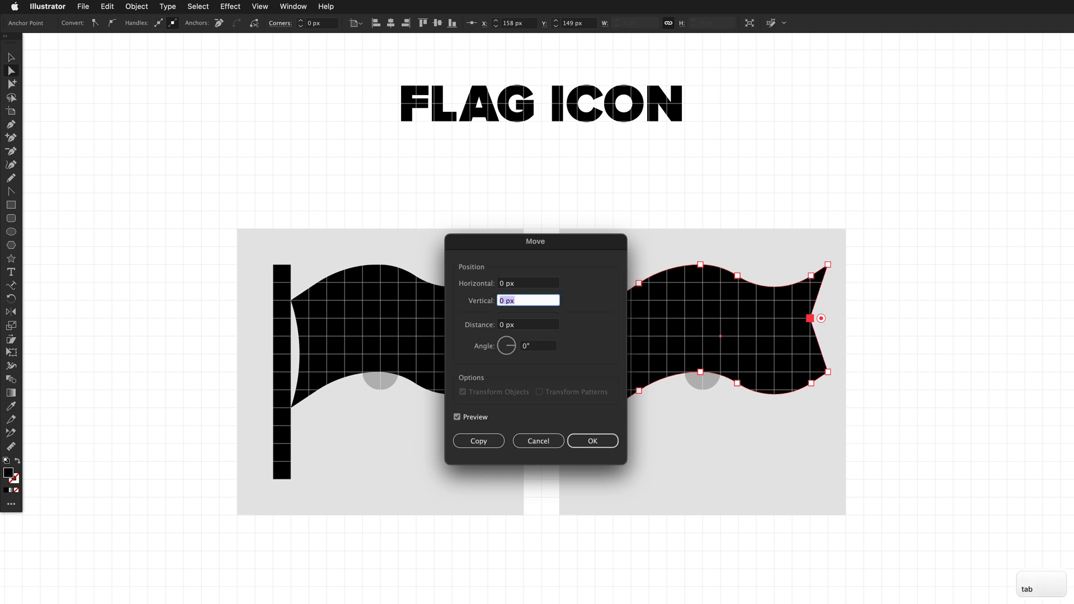
pyautogui.write('0.5')
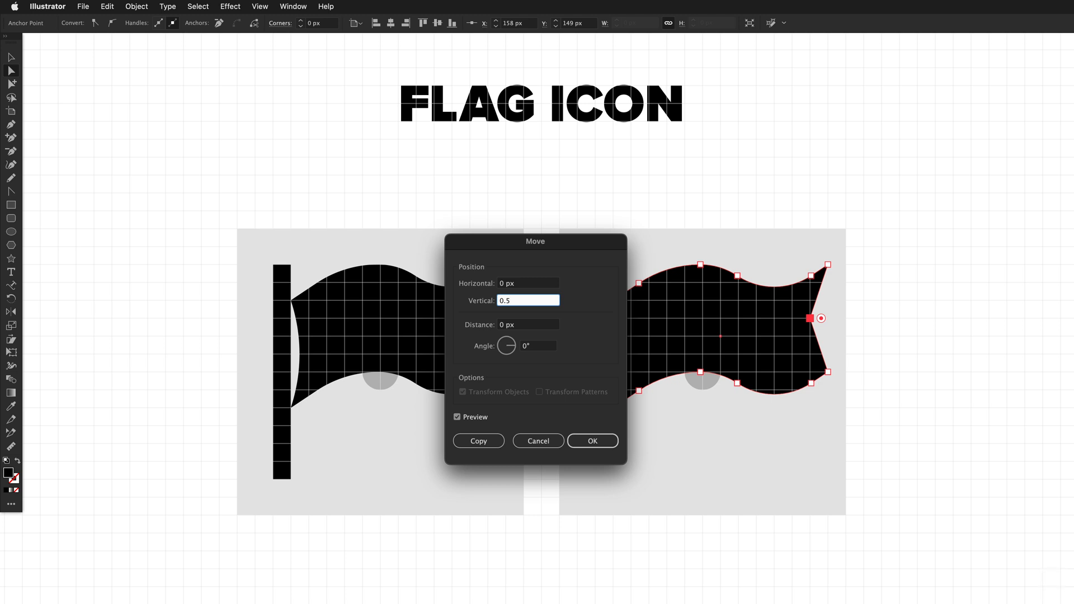
pyautogui.click(592, 440)
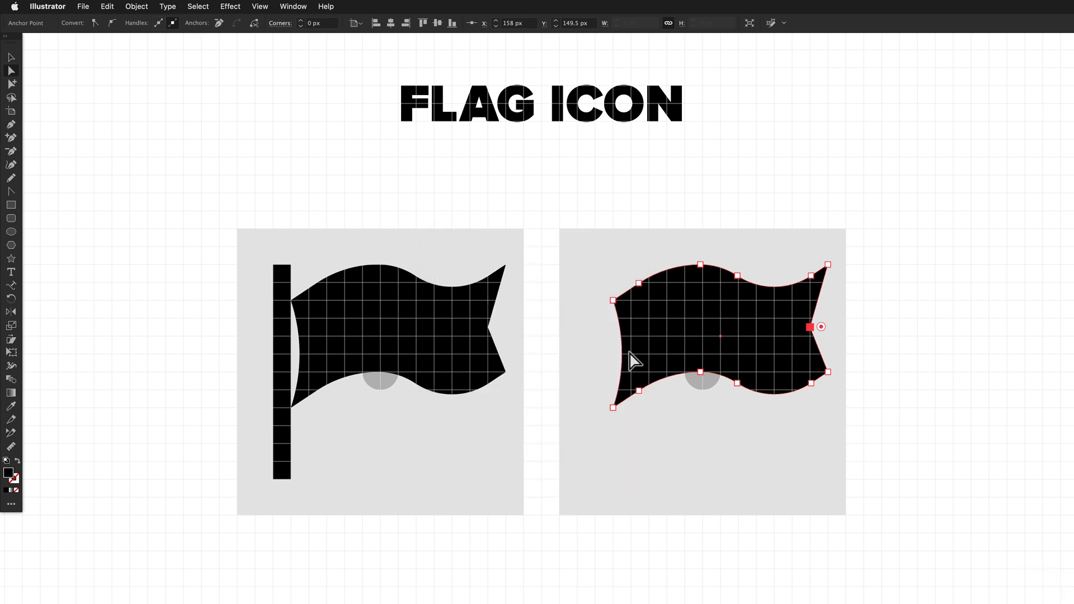
# Step: Create the 1 × 12 px flagpole at the flag's left edge, then deselect
pyautogui.click(763, 380)
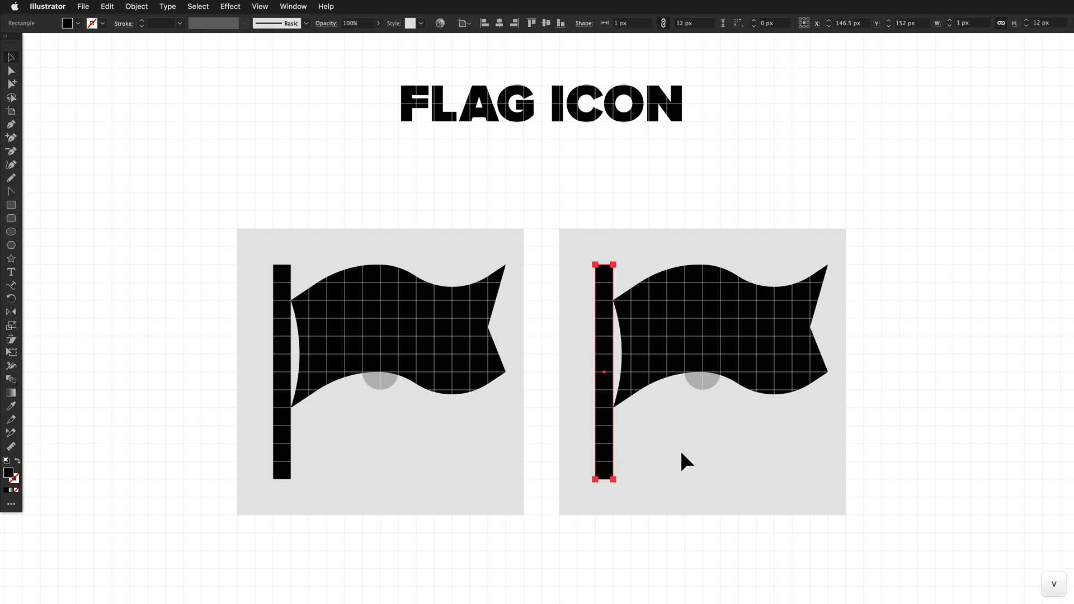
pyautogui.click(693, 451)
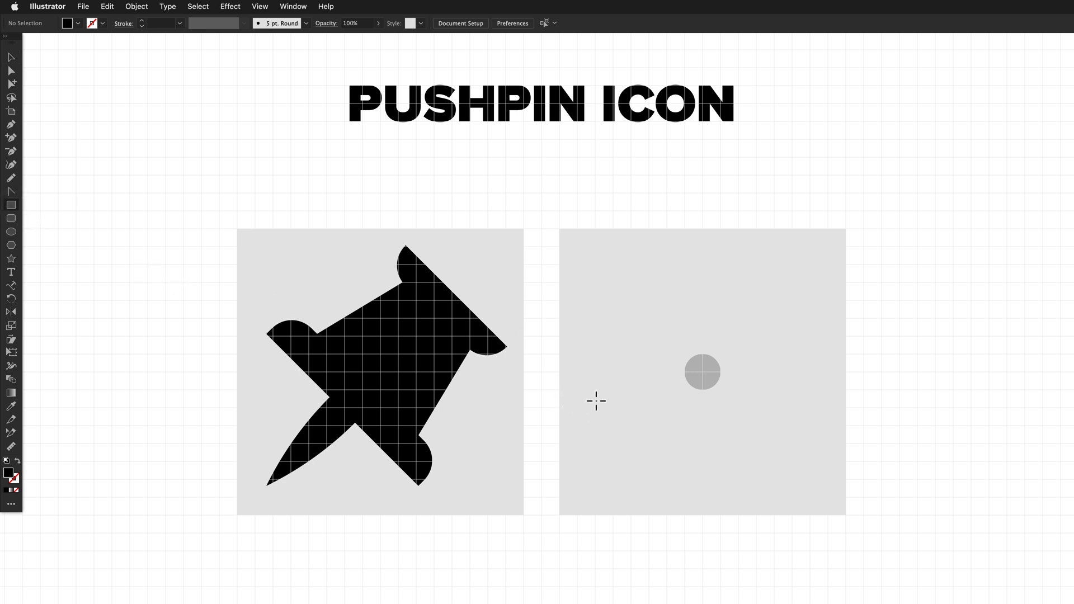
# Step: Draw a 12 × 2 px black bar below the grey circle on the Pushpin artboard
pyautogui.moveTo(596, 400); pyautogui.dragTo(809, 424)
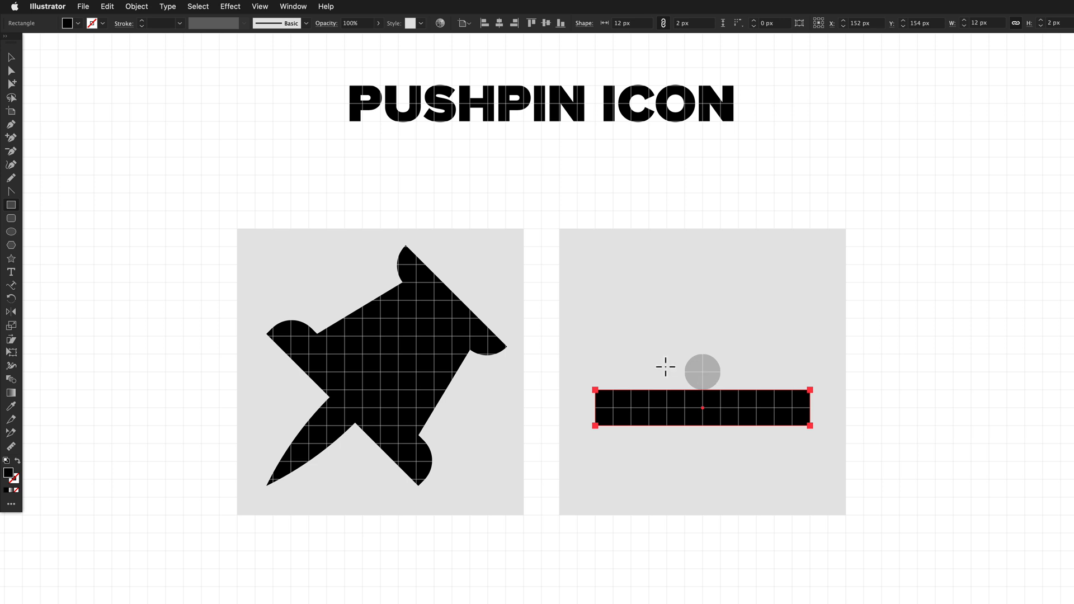
pyautogui.moveTo(586, 385)
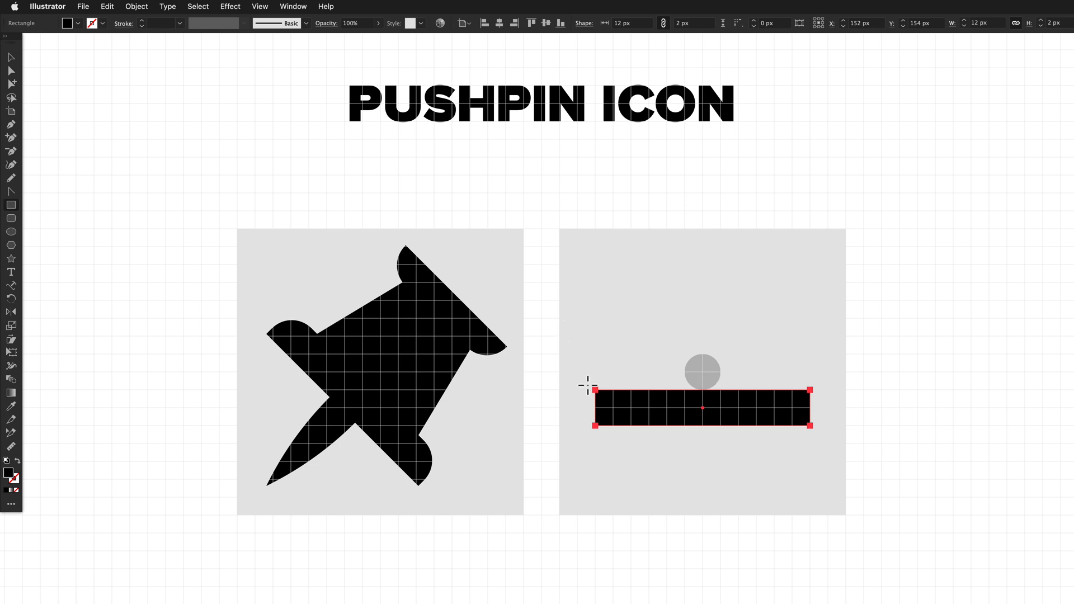
pyautogui.moveTo(805, 381)
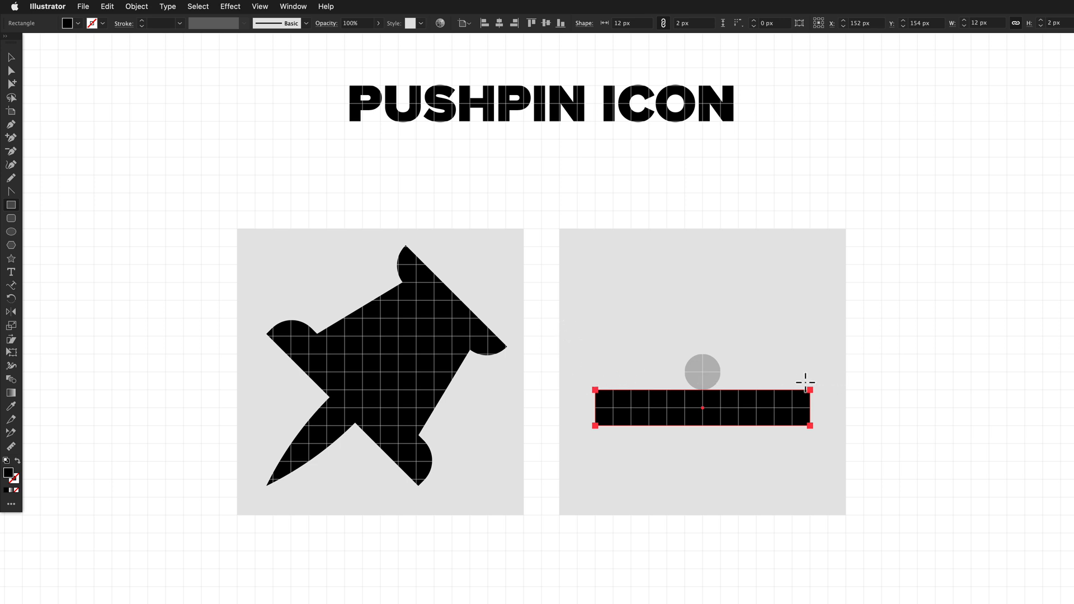
pyautogui.moveTo(60, 88)
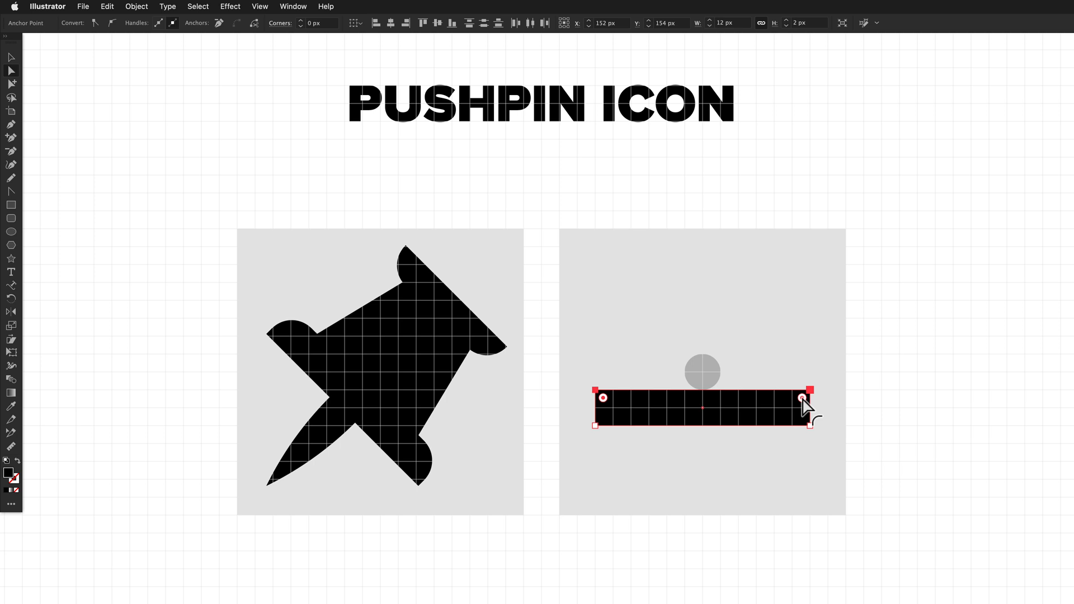
# Step: Round the bar's top corners with a Live Corners widget and select the bar
pyautogui.moveTo(811, 392); pyautogui.dragTo(776, 424)
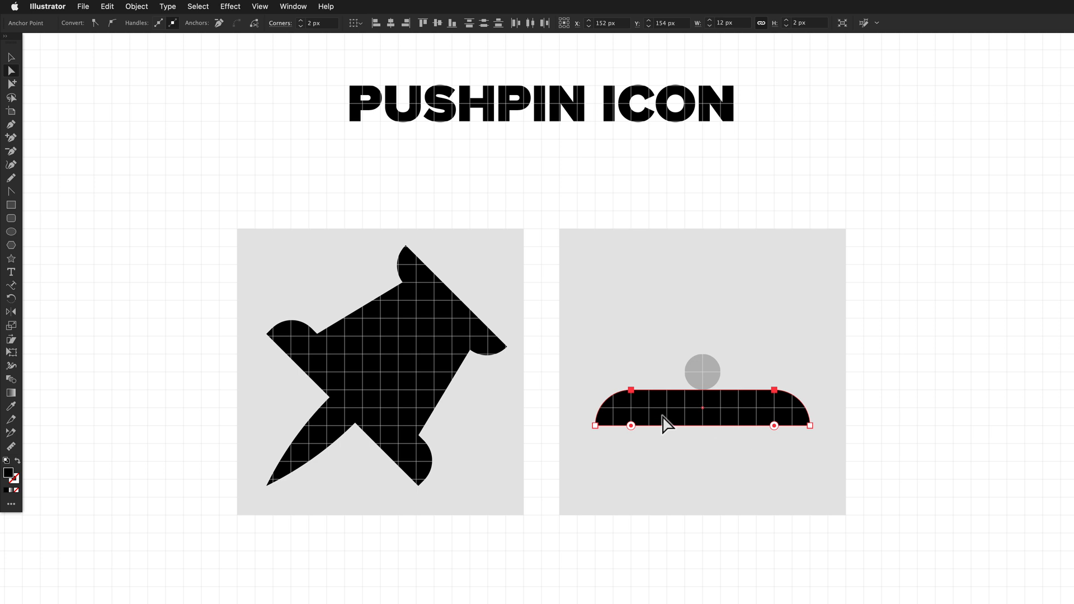
pyautogui.click(668, 417)
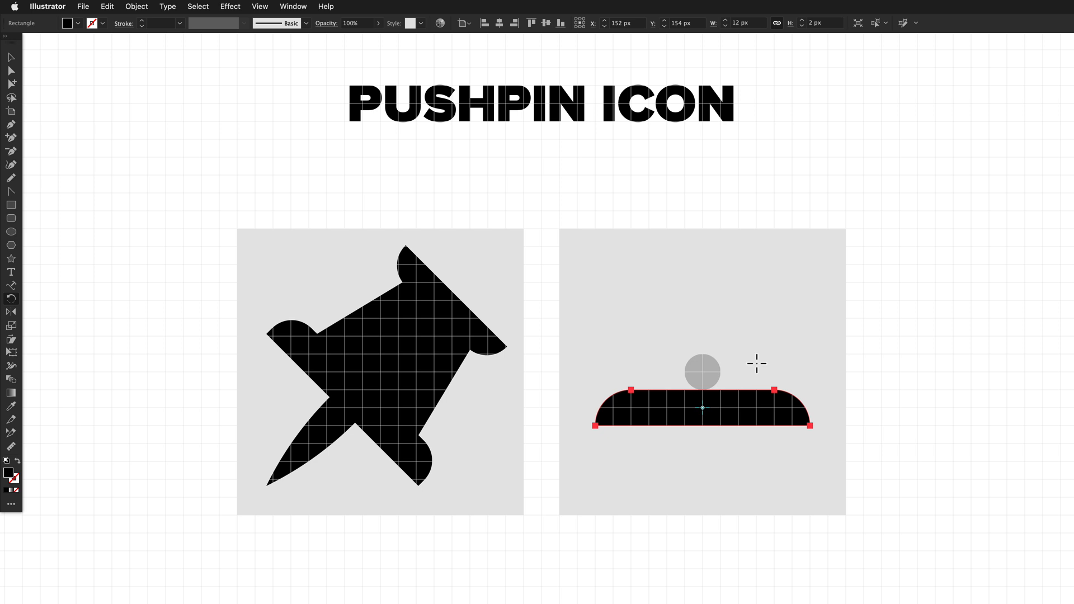
pyautogui.moveTo(693, 383)
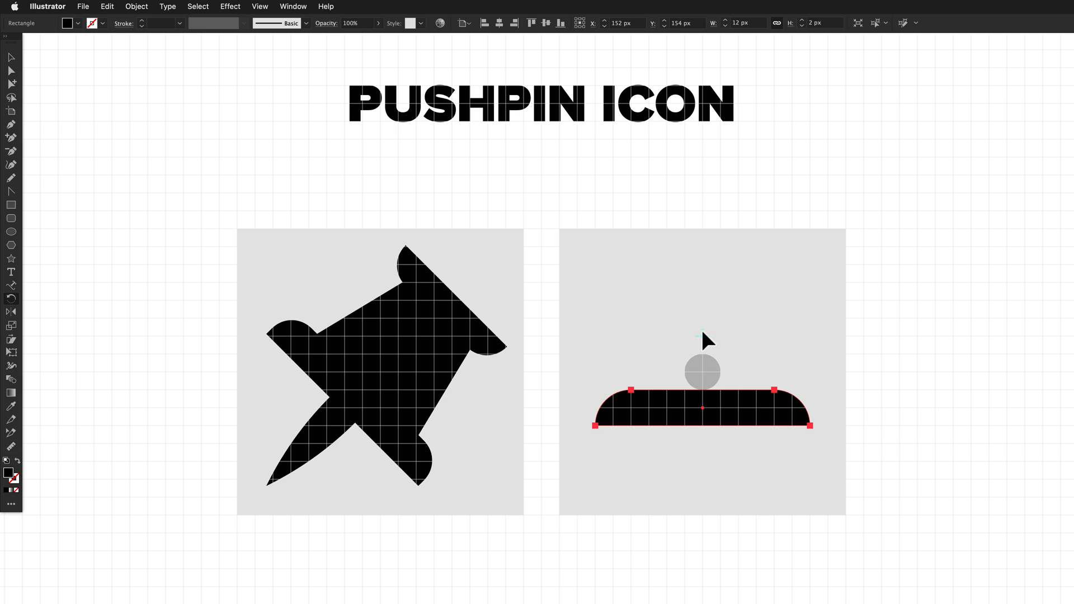
pyautogui.moveTo(794, 320)
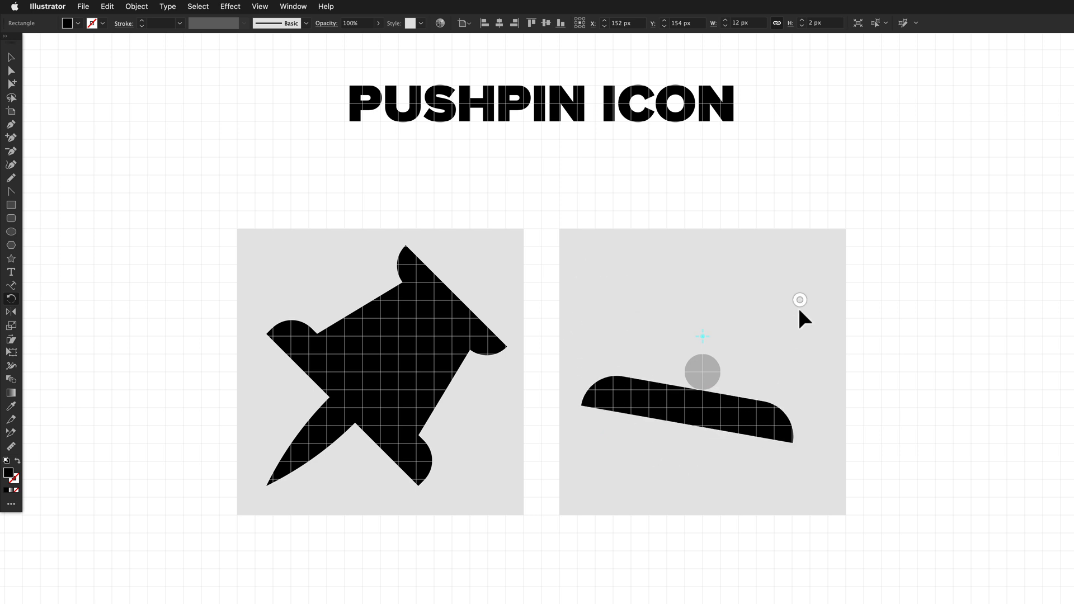
# Step: Rotate a 180° copy of the rounded bar to cap the top of the pin head
pyautogui.moveTo(799, 300); pyautogui.dragTo(781, 356)
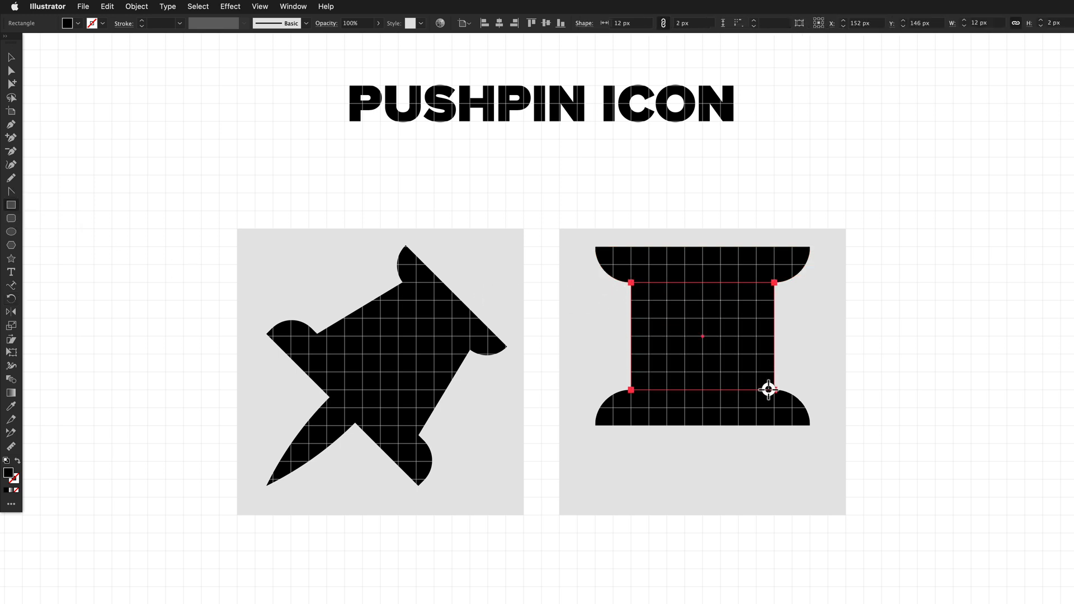
# Step: Resize the middle rectangle to 8 by 6 px and select the head's upper anchors
pyautogui.moveTo(767, 389); pyautogui.dragTo(772, 391)
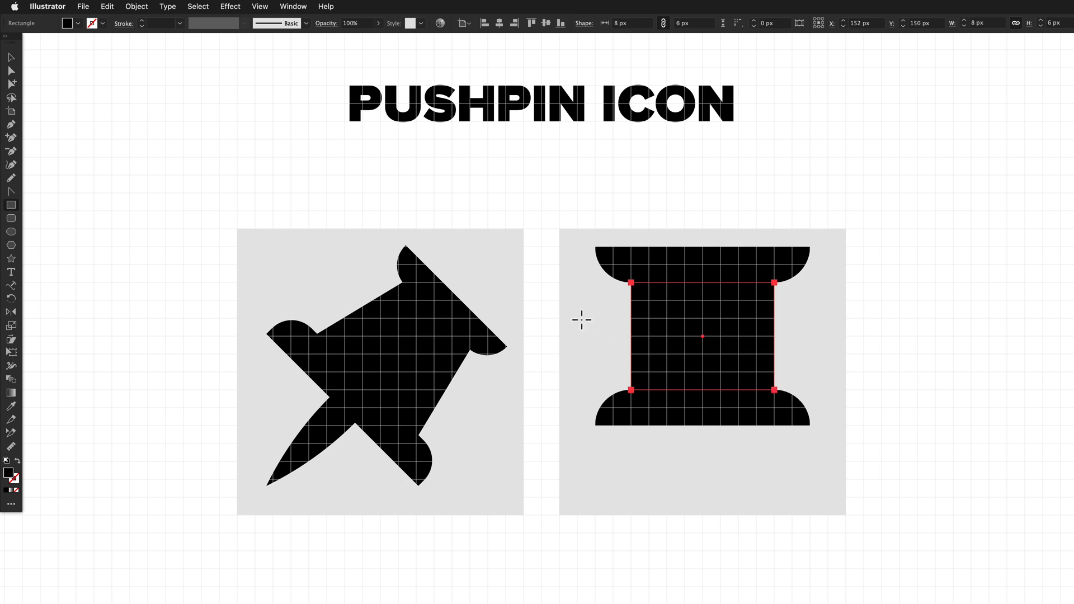
pyautogui.moveTo(365, 274)
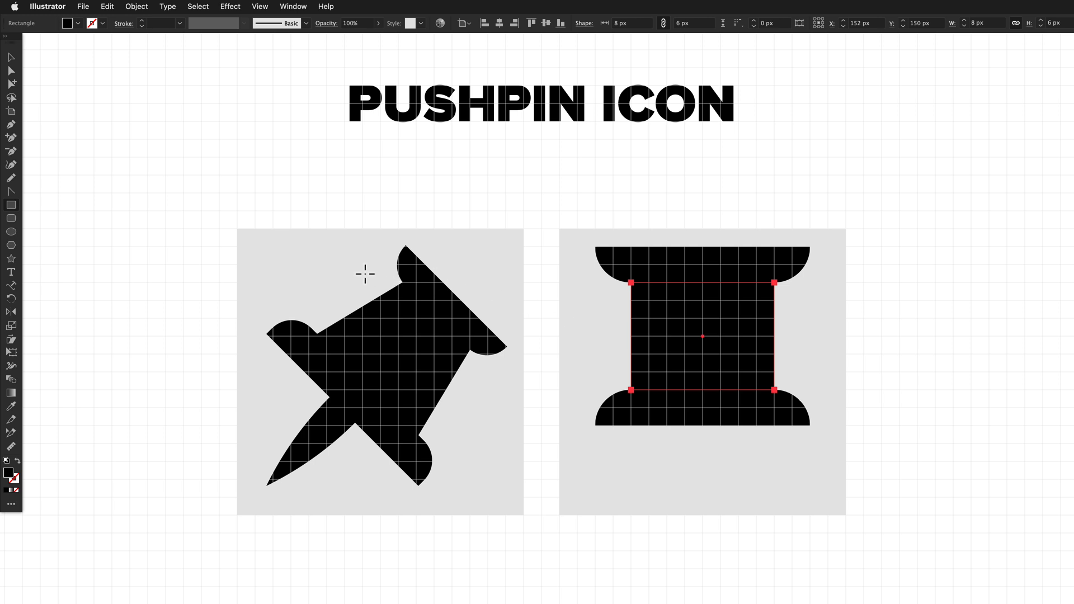
pyautogui.click(10, 70)
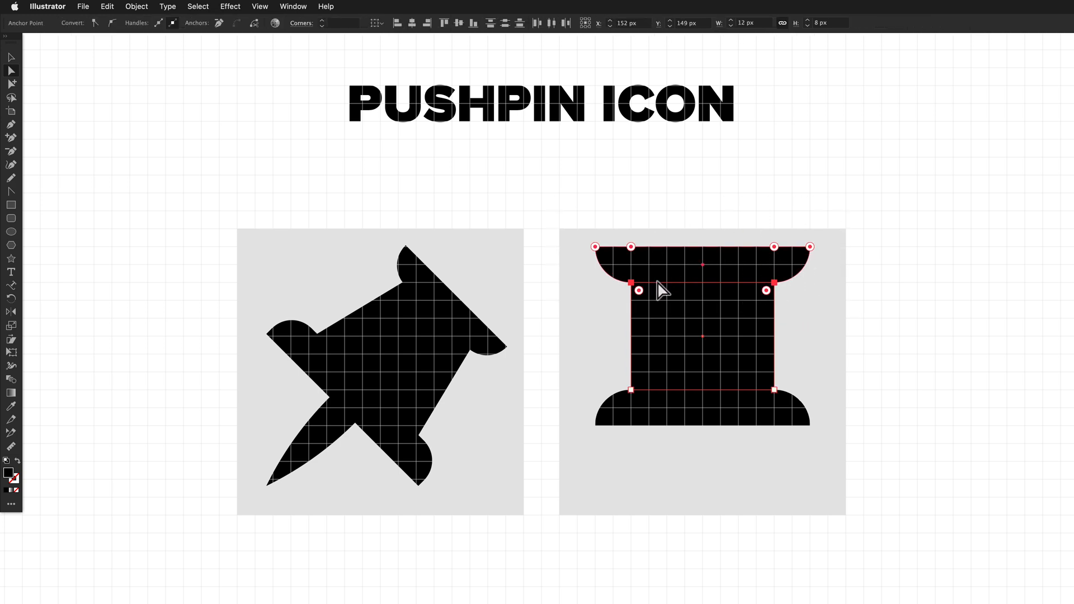
pyautogui.moveTo(668, 305)
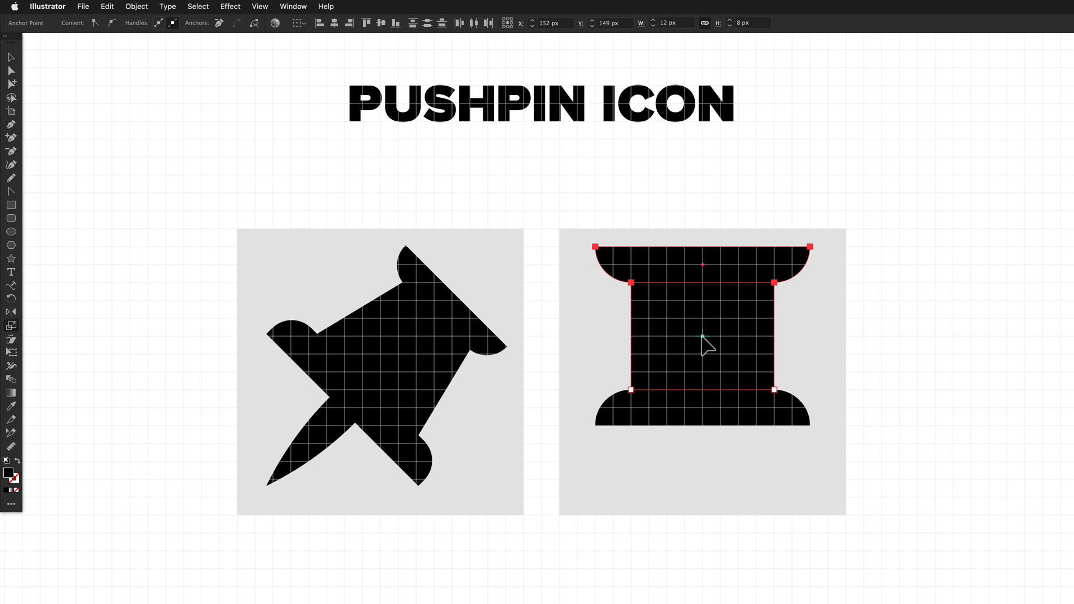
pyautogui.moveTo(757, 345)
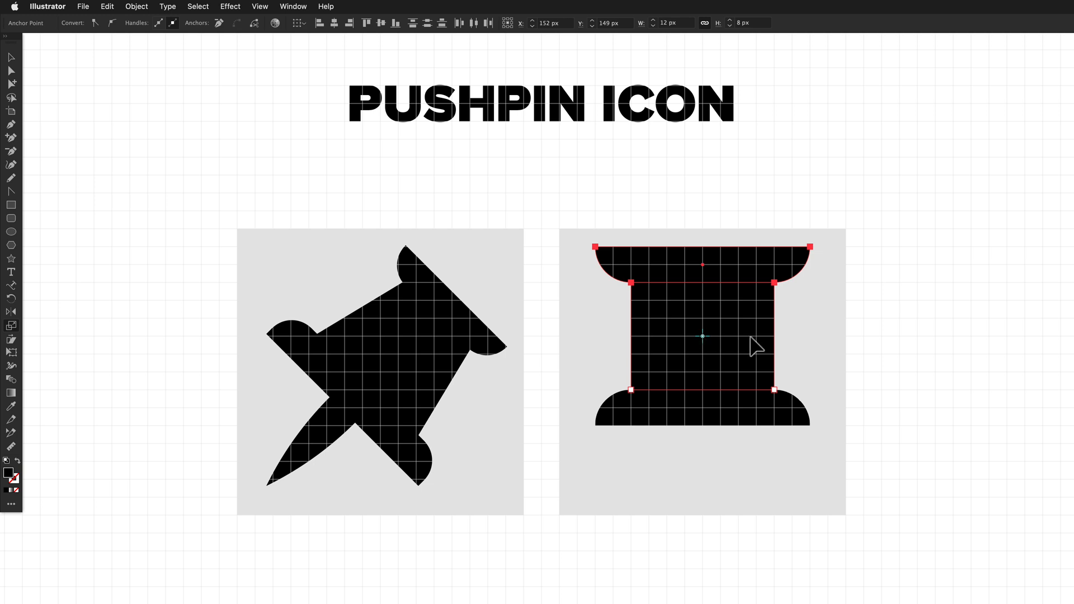
pyautogui.moveTo(812, 256)
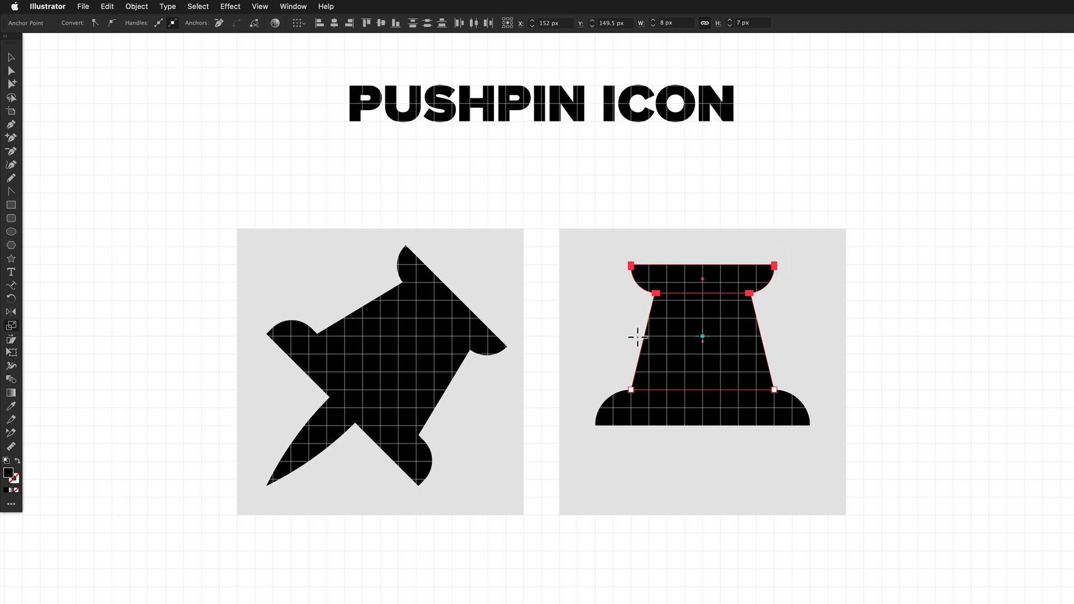
pyautogui.moveTo(705, 438)
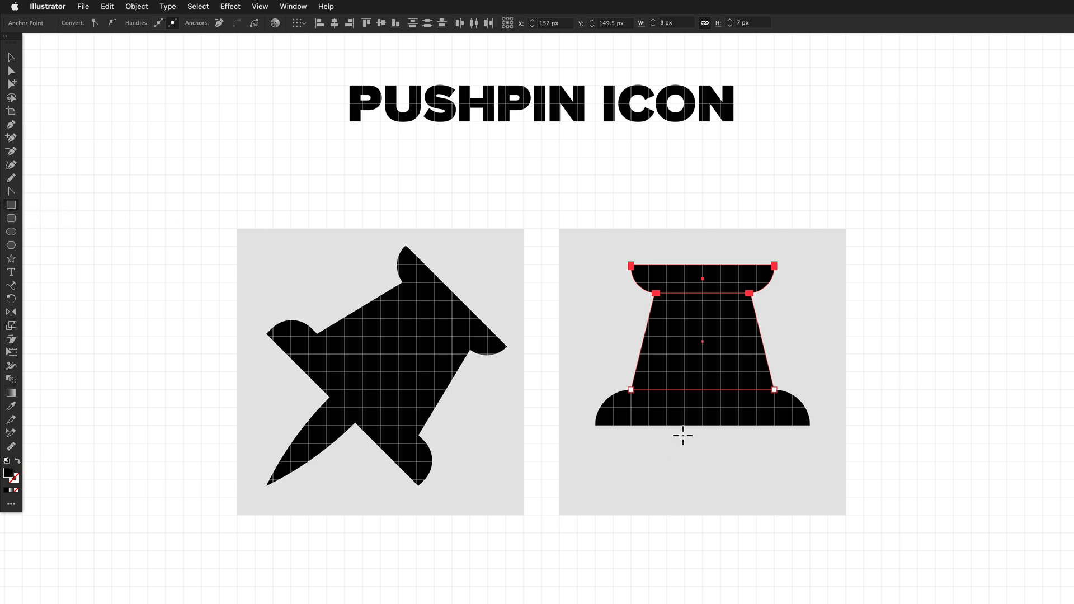
# Step: Draw a thin needle below the head, add anchor points, and average its bottom corners
pyautogui.moveTo(702, 425); pyautogui.dragTo(715, 536)
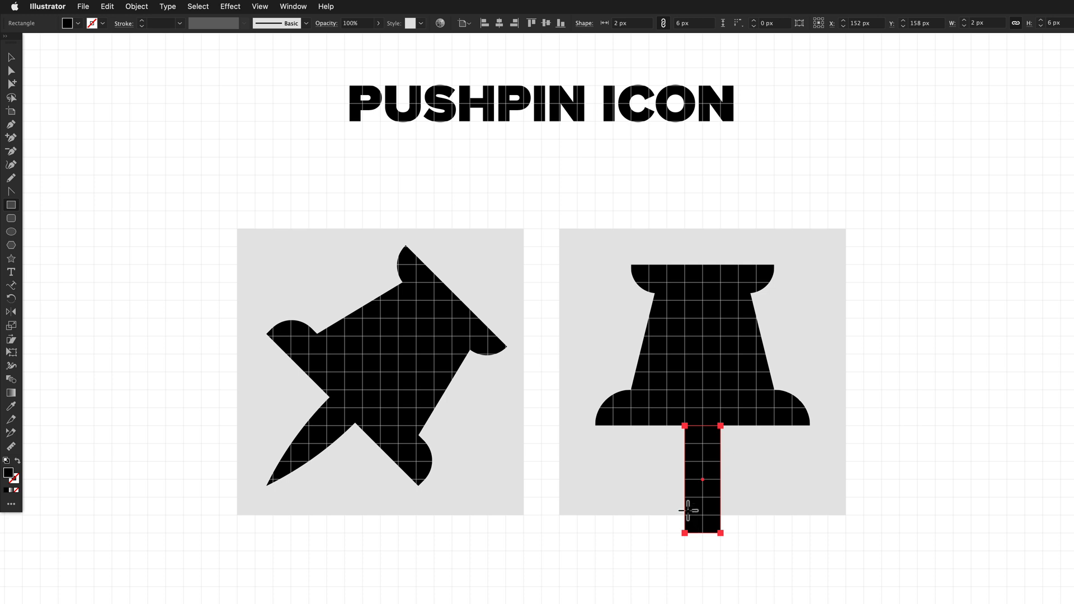
pyautogui.moveTo(392, 316)
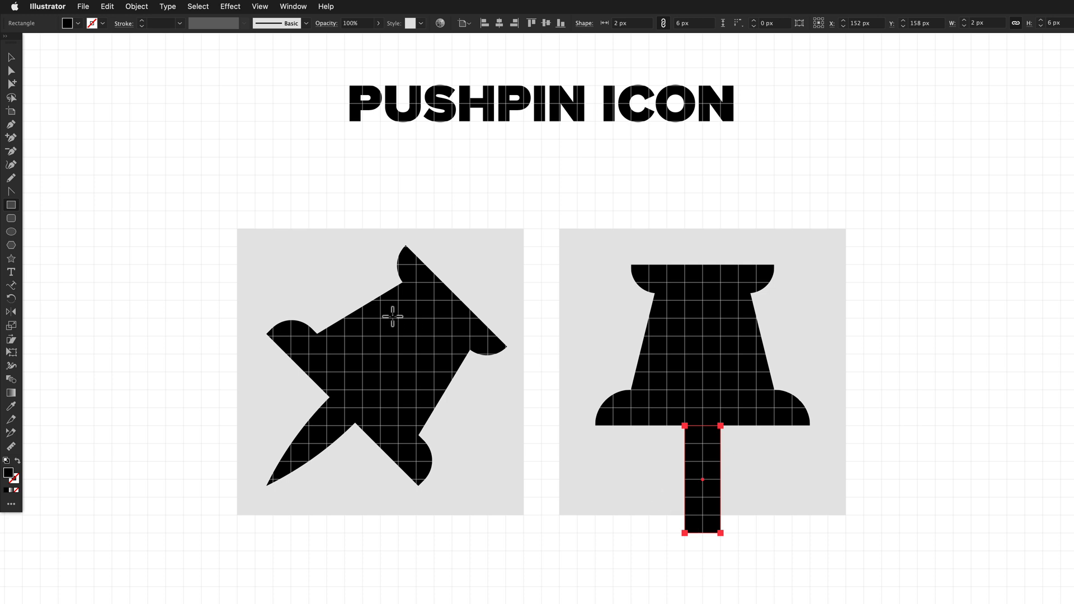
pyautogui.click(137, 6)
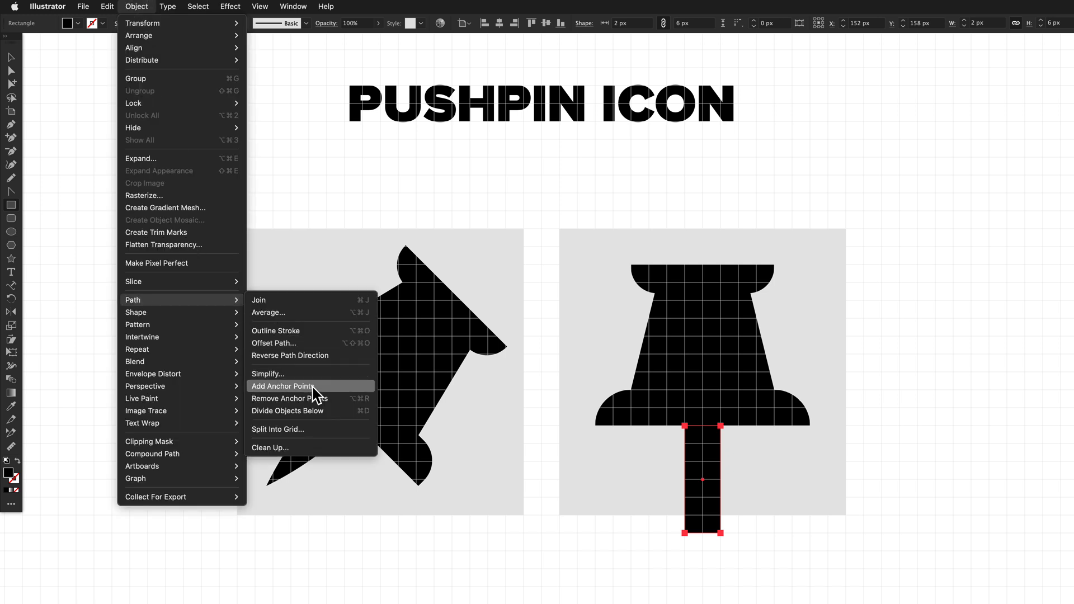
pyautogui.moveTo(325, 394)
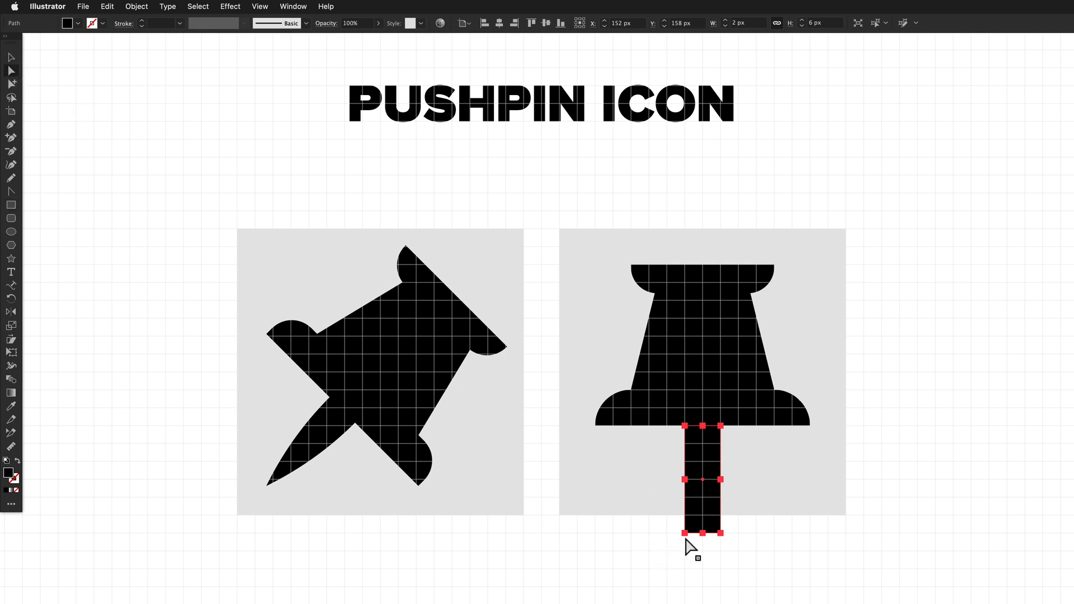
pyautogui.click(686, 534)
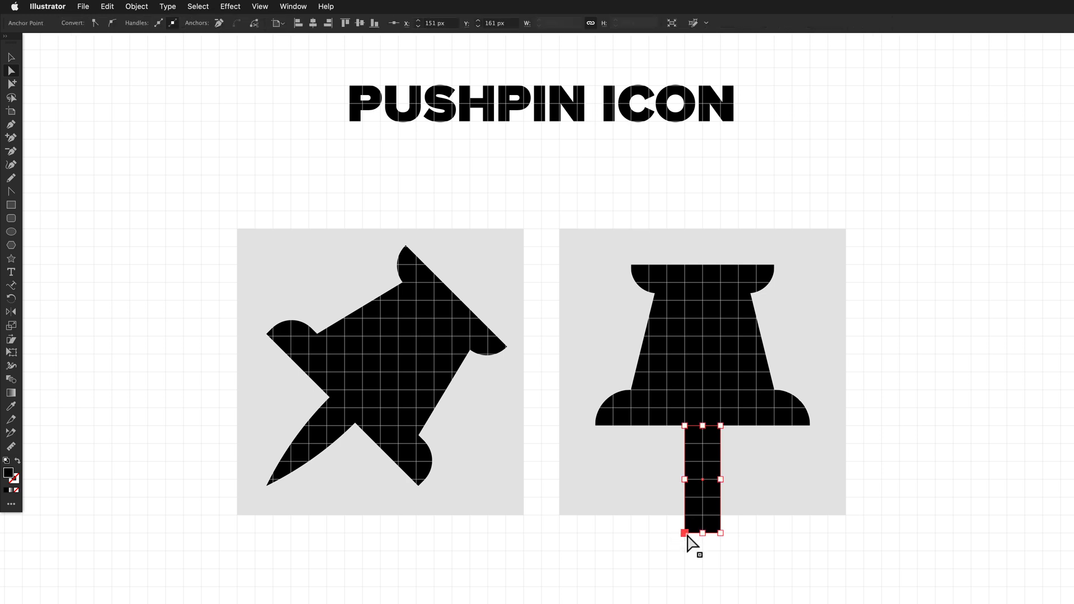
pyautogui.click(721, 534)
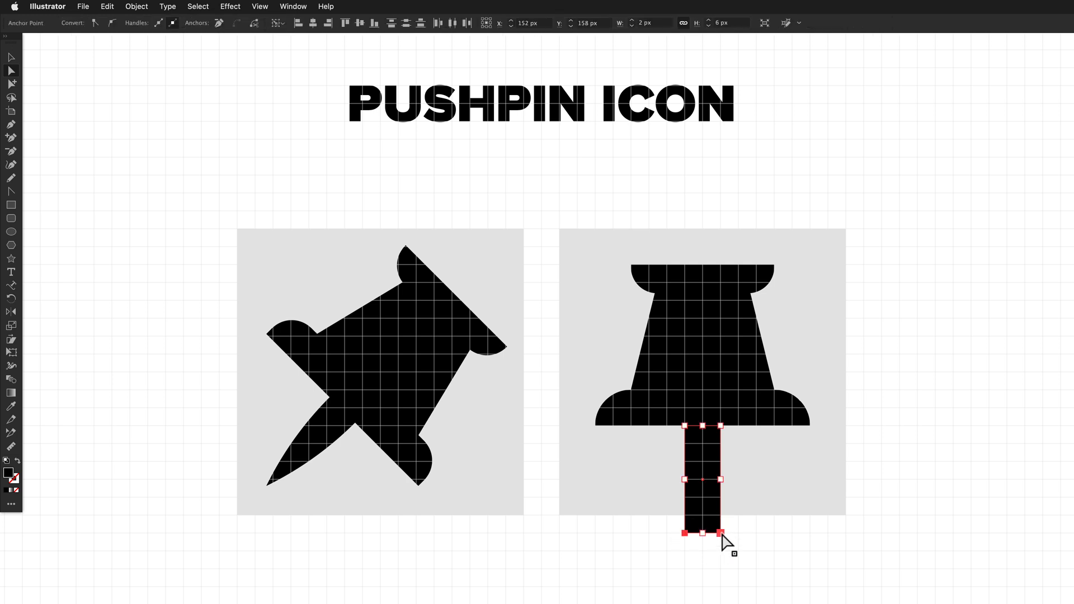
pyautogui.moveTo(660, 536)
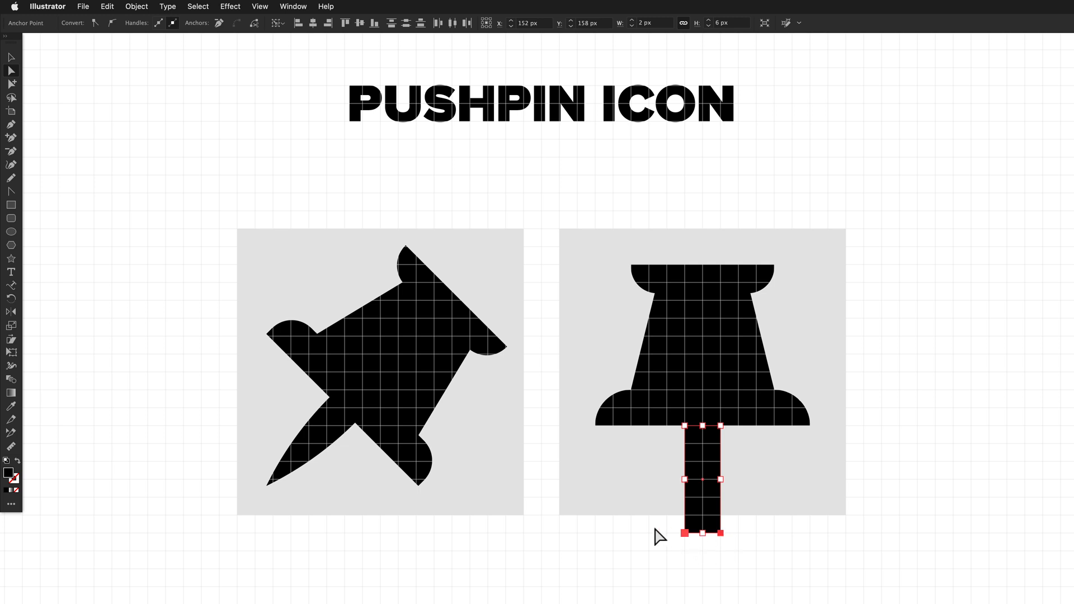
pyautogui.click(135, 7)
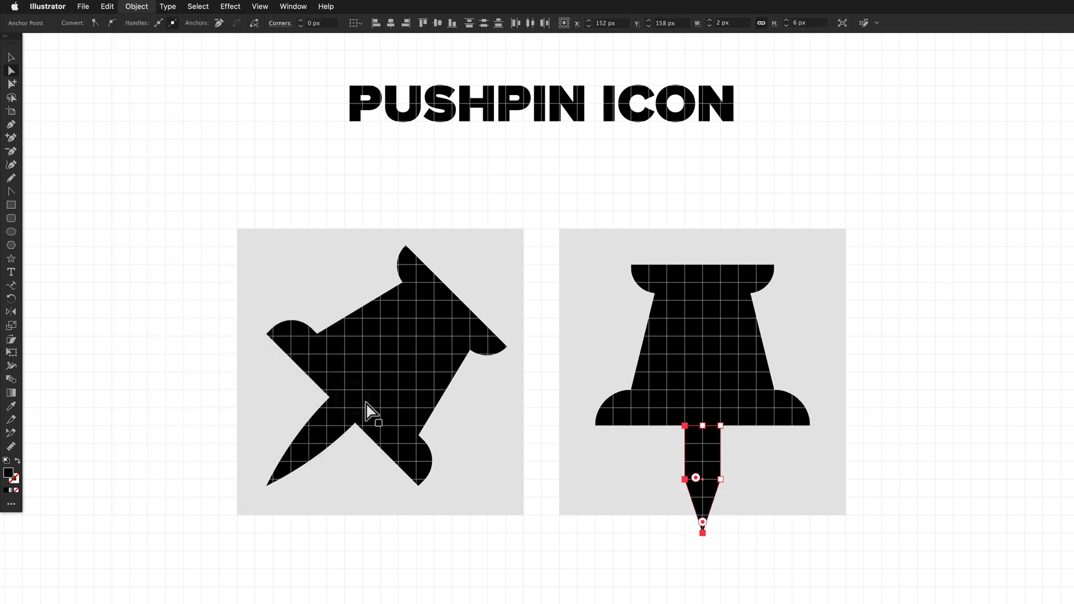
# Step: Round the needle's middle side anchors so its sides curve into a slender tip
pyautogui.click(634, 473)
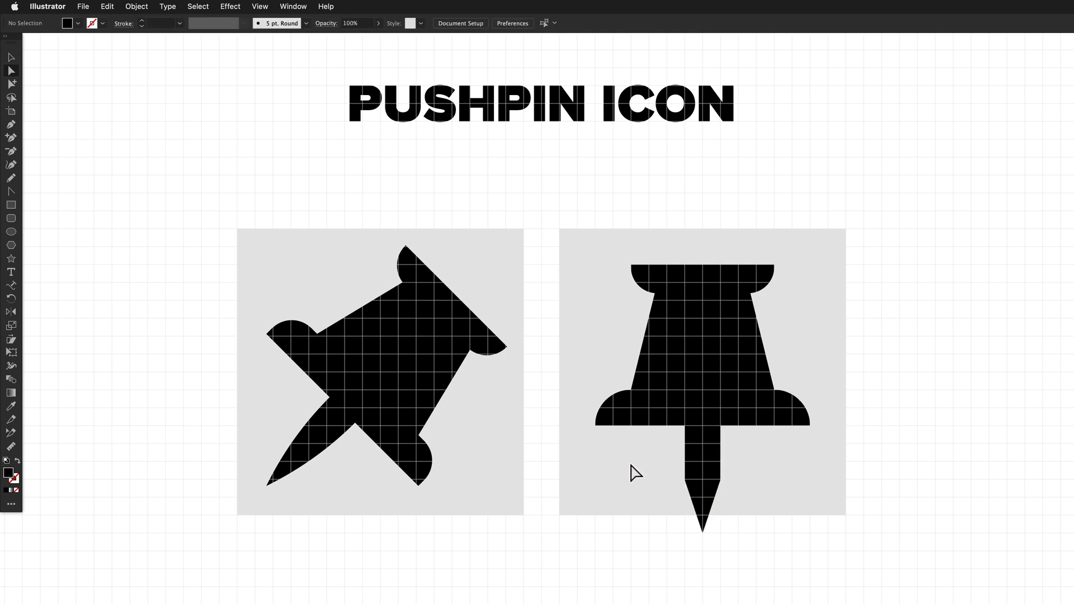
pyautogui.moveTo(635, 473); pyautogui.dragTo(754, 490)
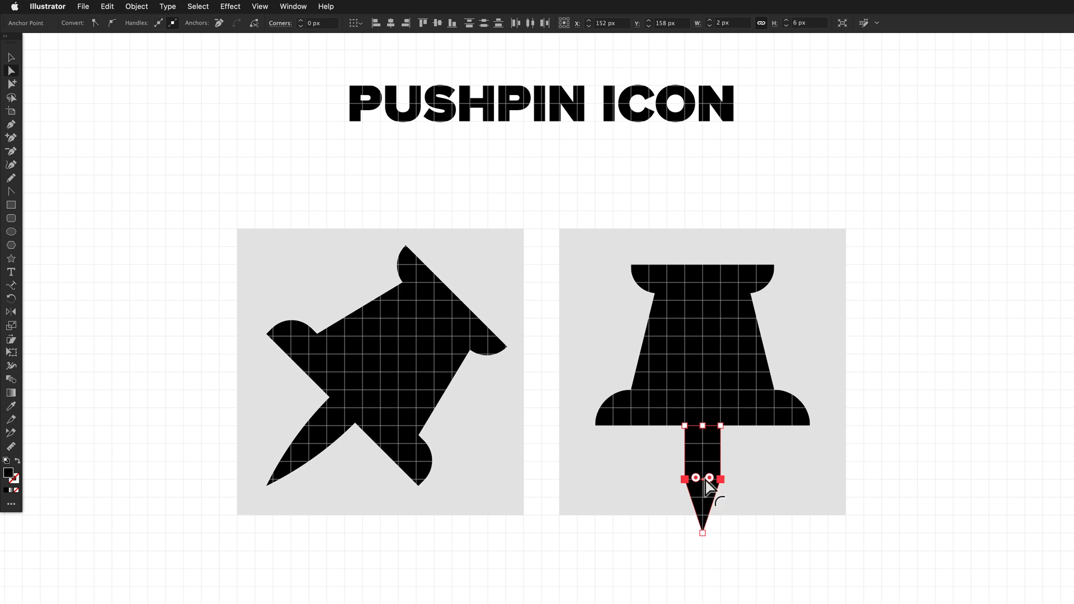
pyautogui.moveTo(702, 487)
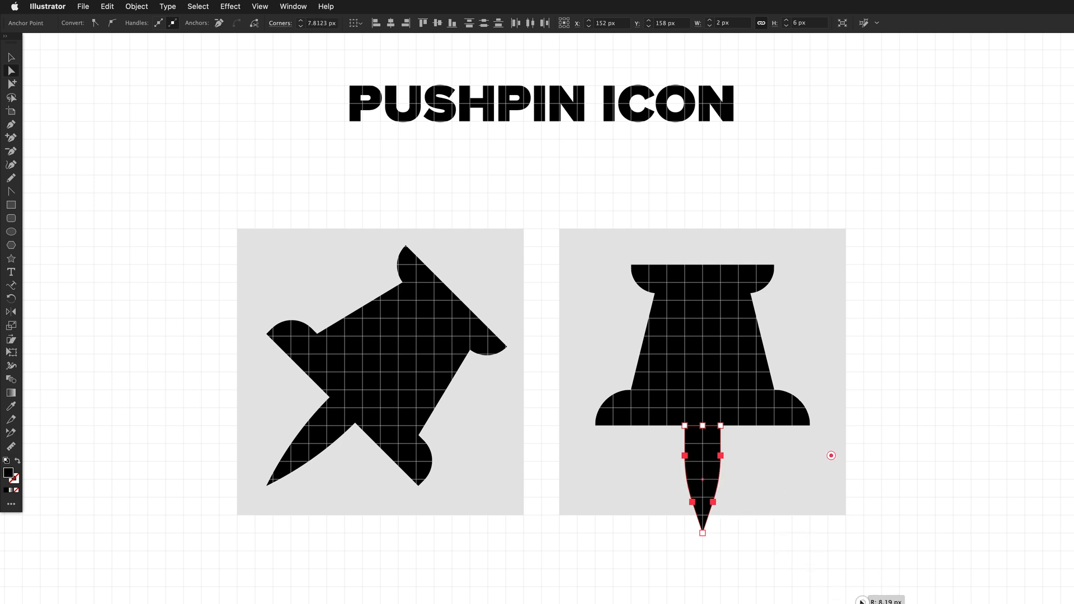
pyautogui.click(691, 351)
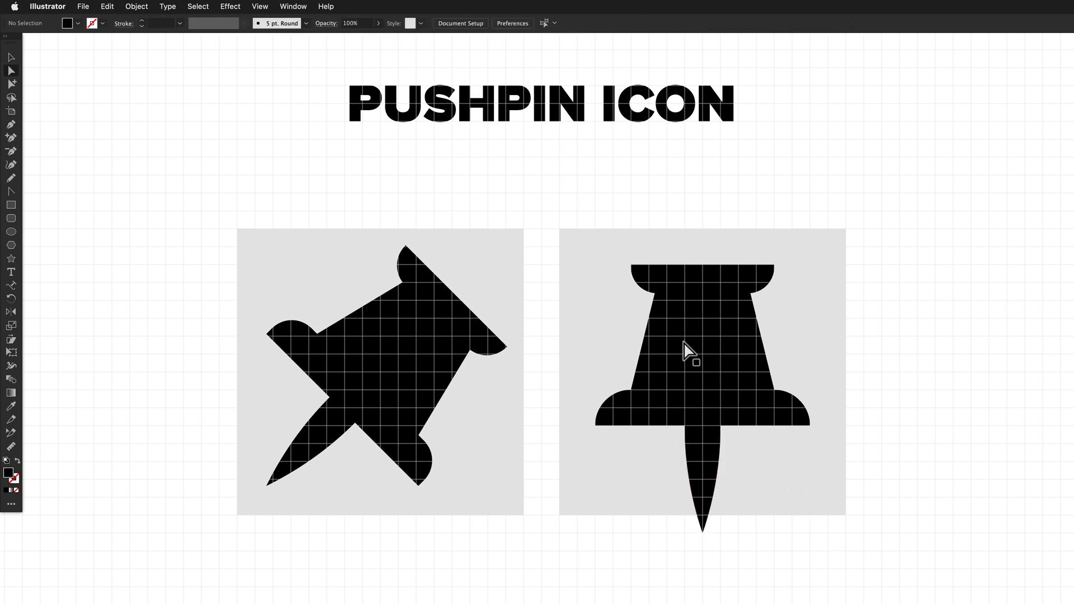
pyautogui.moveTo(720, 455)
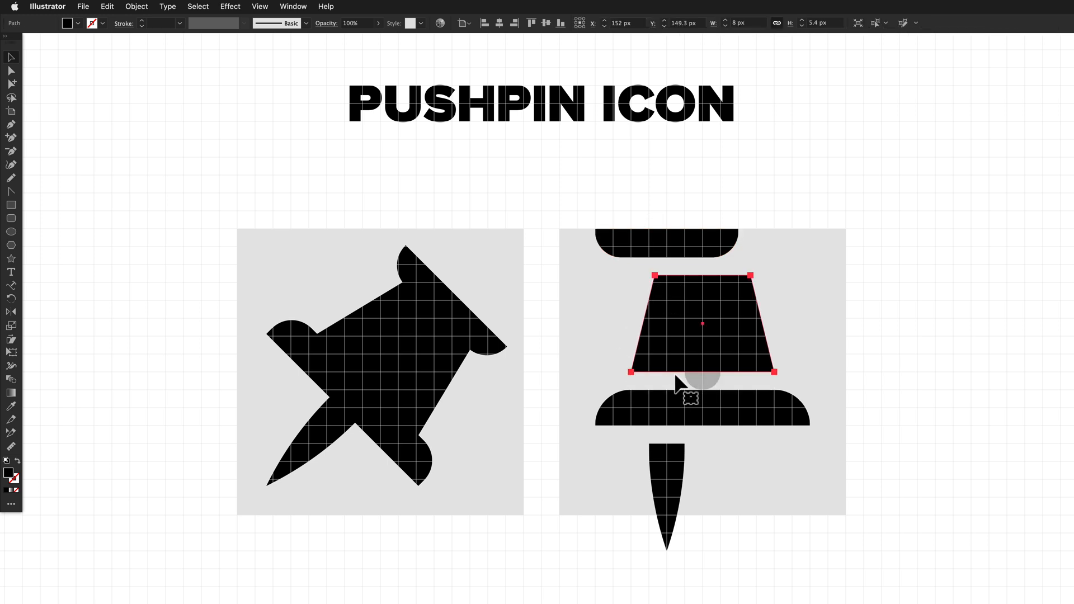
pyautogui.moveTo(654, 384)
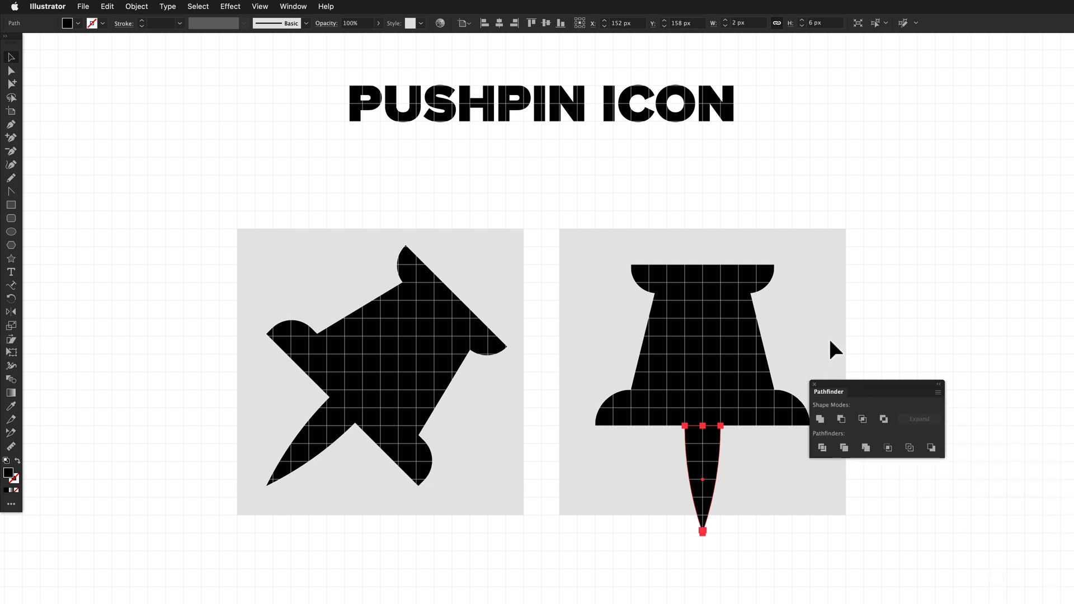
# Step: Select the caps, body and needle and unite them with Pathfinder
pyautogui.moveTo(829, 391); pyautogui.dragTo(857, 381)
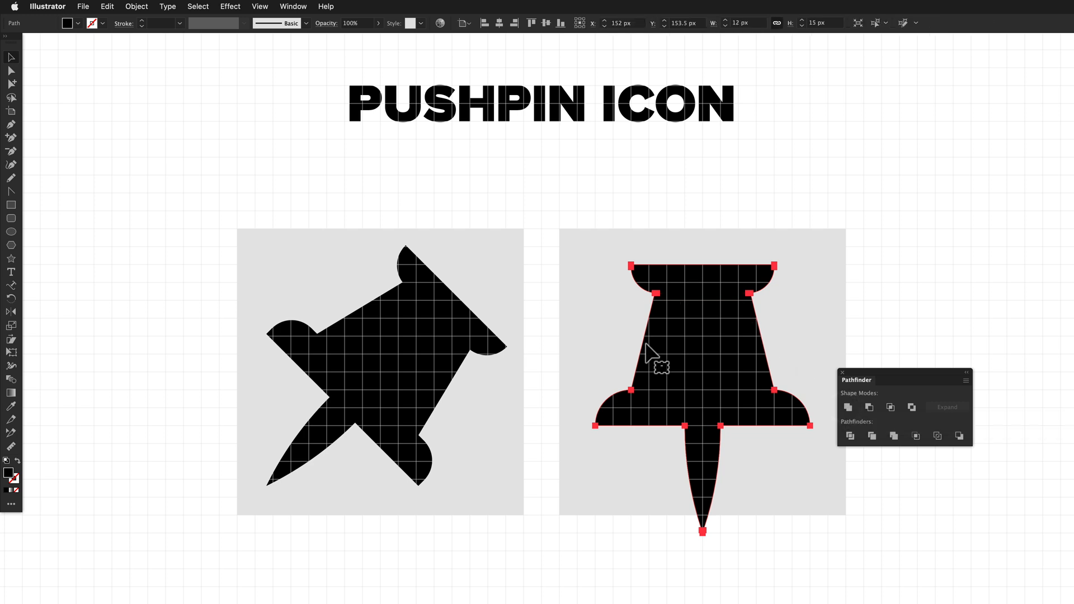
pyautogui.moveTo(681, 397)
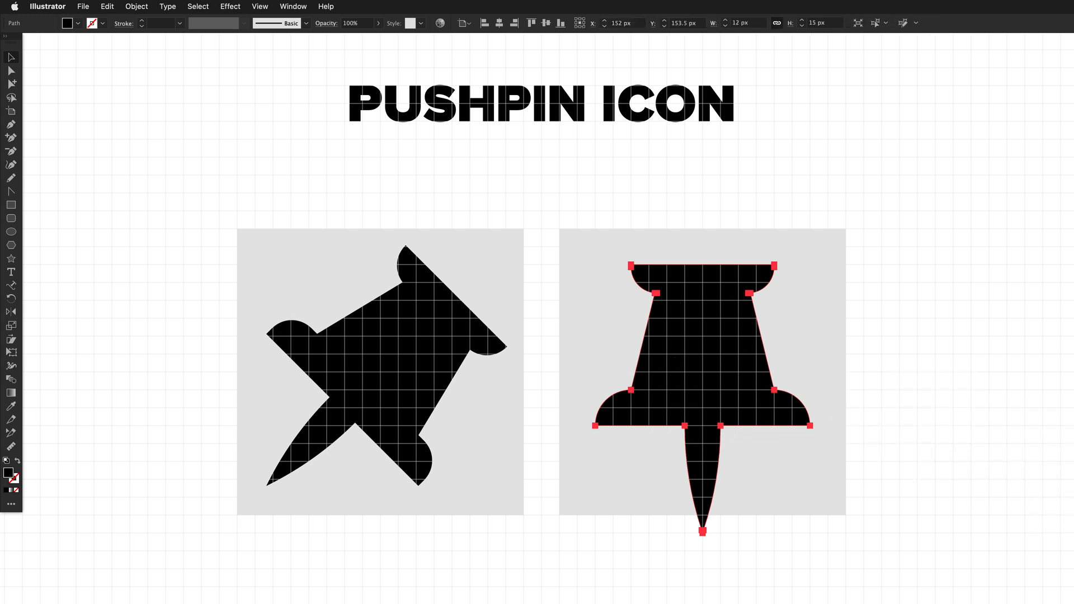
pyautogui.moveTo(779, 353)
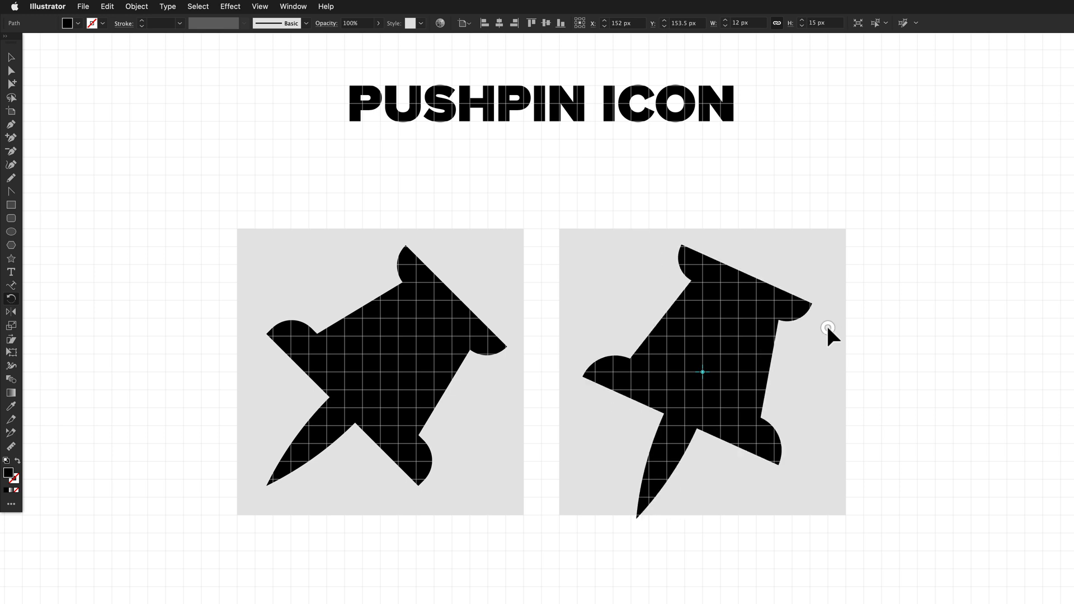
# Step: Rotate the united pushpin diagonally to match the reference pin's tilt
pyautogui.moveTo(827, 327); pyautogui.dragTo(830, 336)
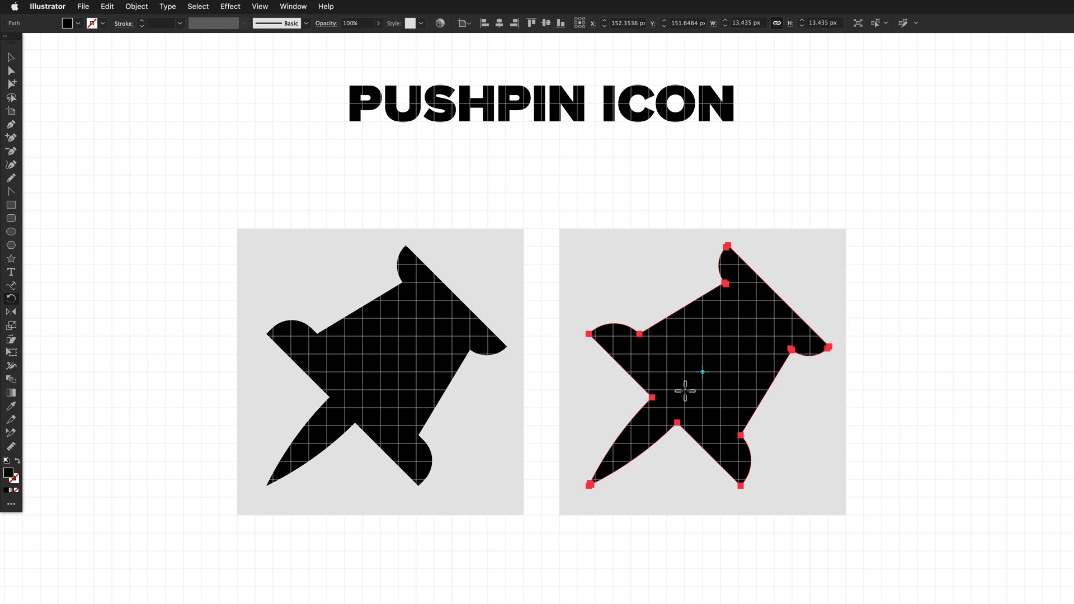
pyautogui.moveTo(423, 368)
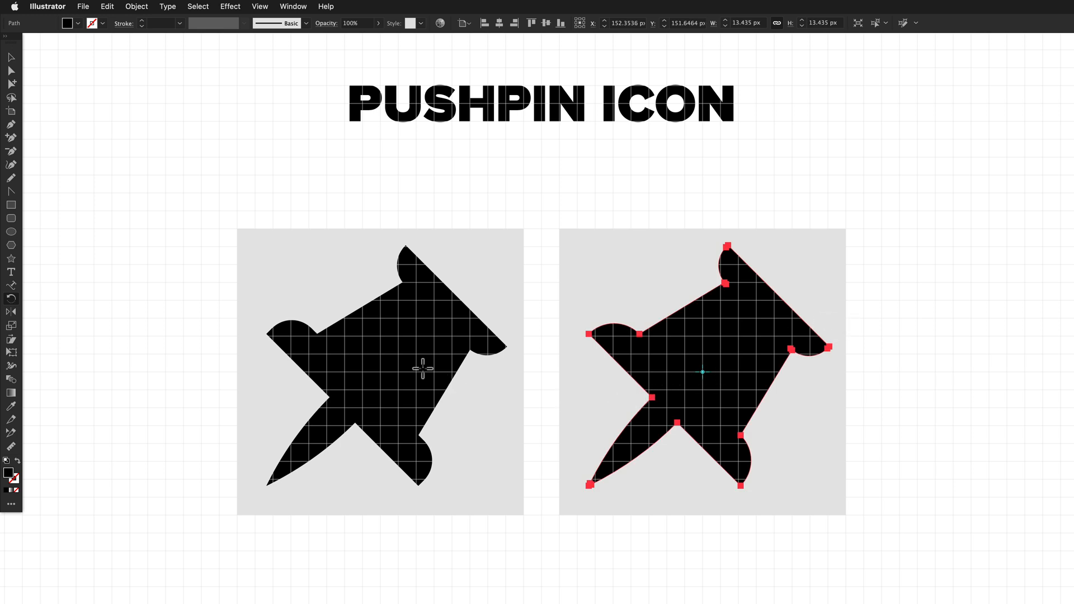
pyautogui.moveTo(489, 428)
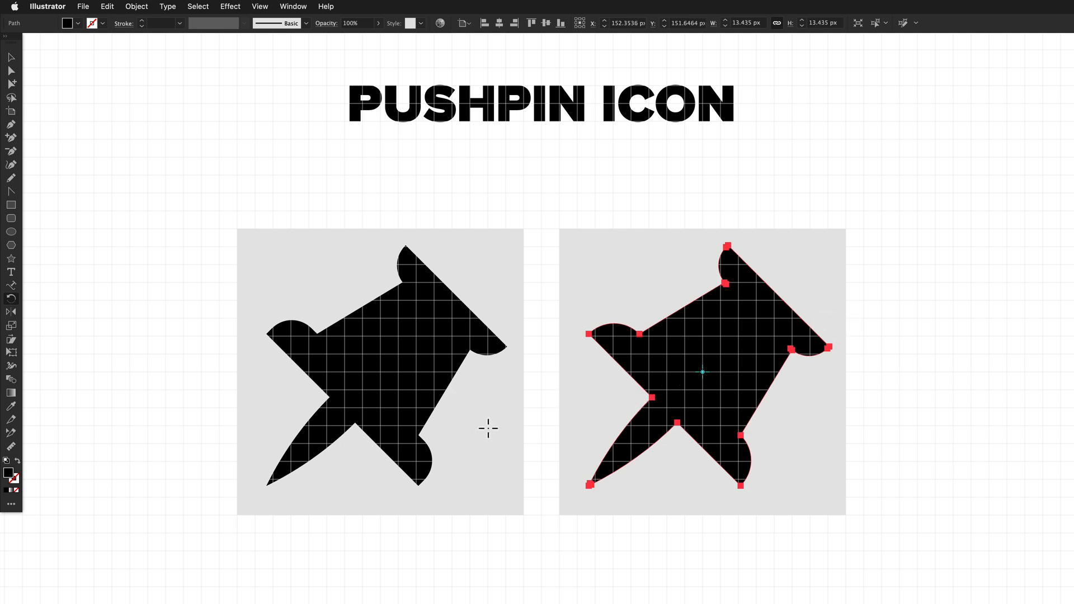